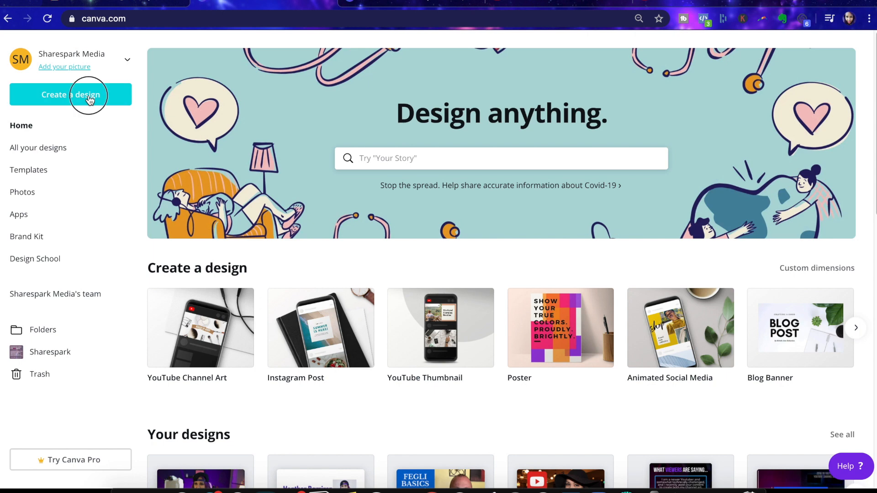
Enter custom dimensions of 1920 × 1080 px and create the new design.
left_click(71, 94)
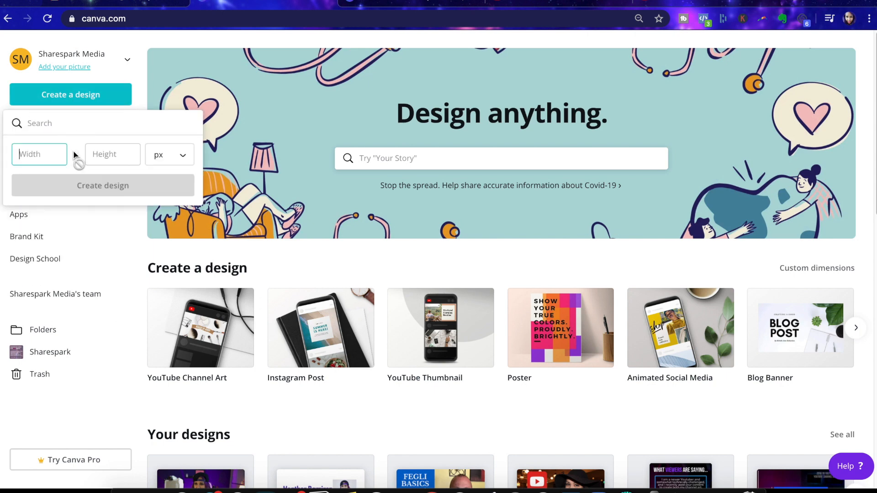
type("19")
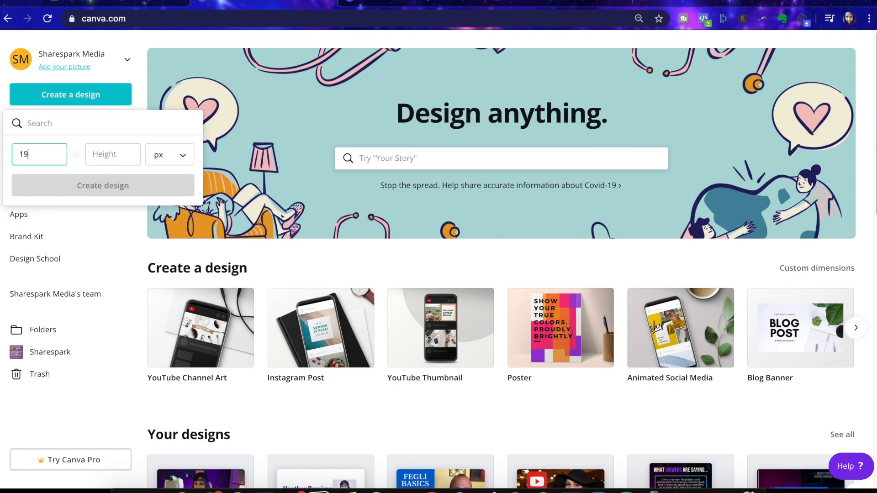
type("1080")
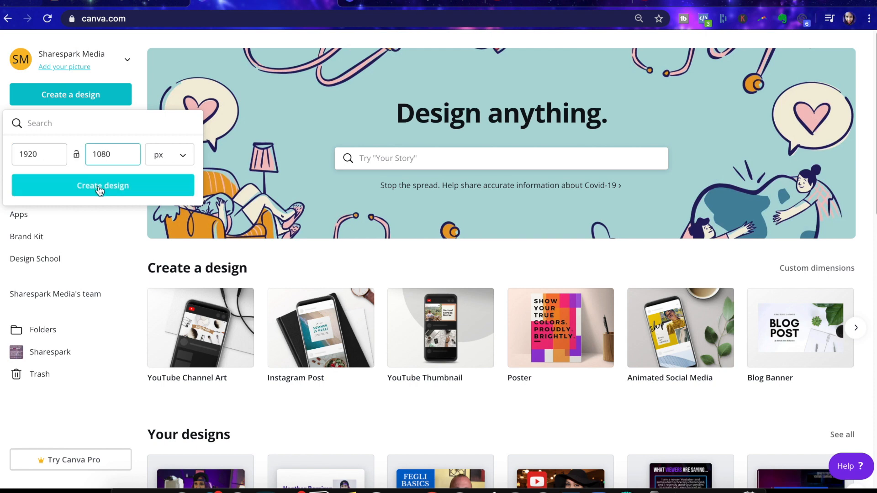
left_click(103, 185)
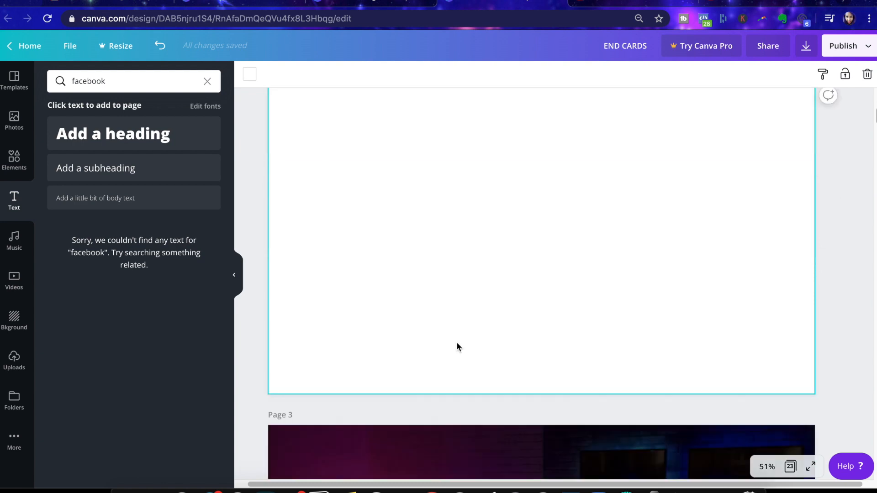
Apply the white marble background from the Background panel to Page 2.
scroll("down", 3)
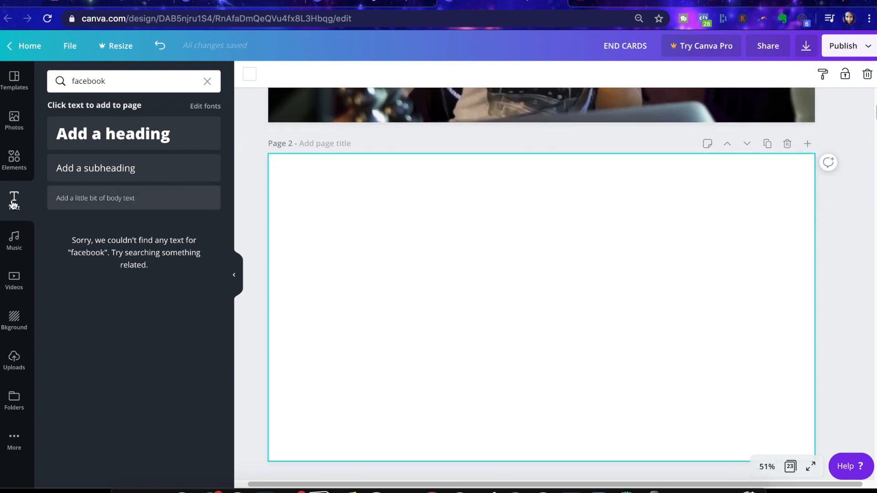
mouse_move(14, 199)
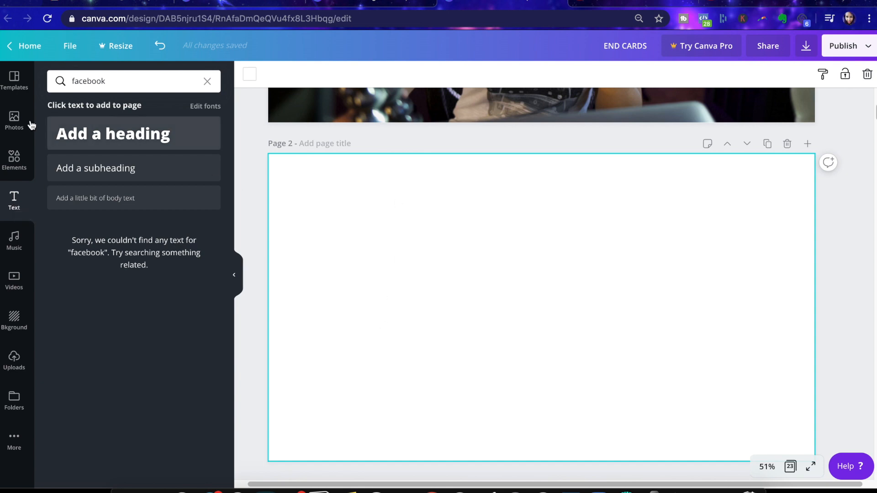
left_click(14, 162)
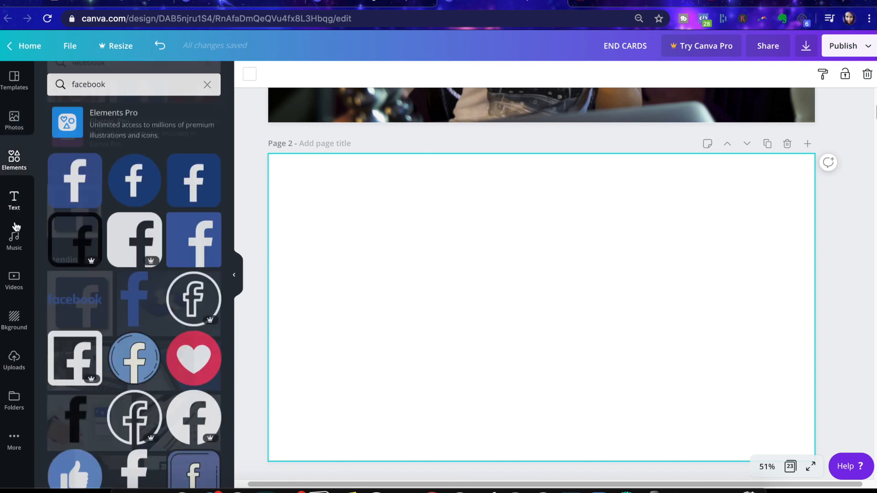
left_click(14, 319)
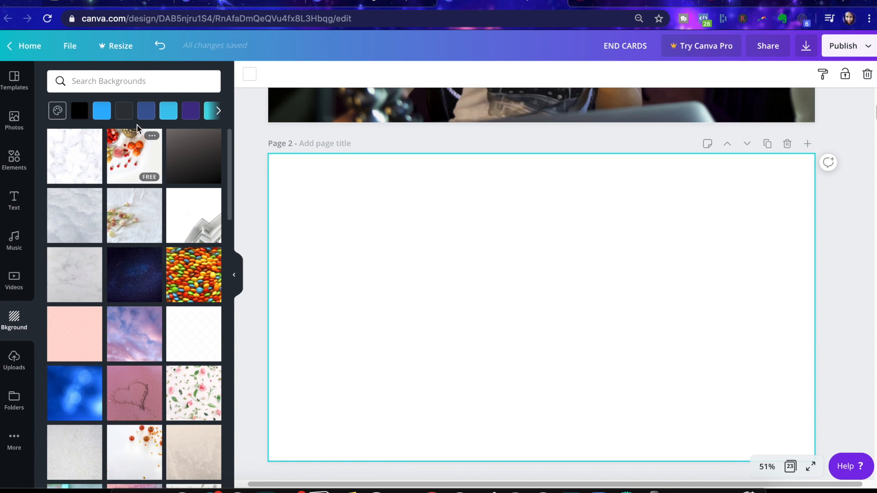
left_click(74, 155)
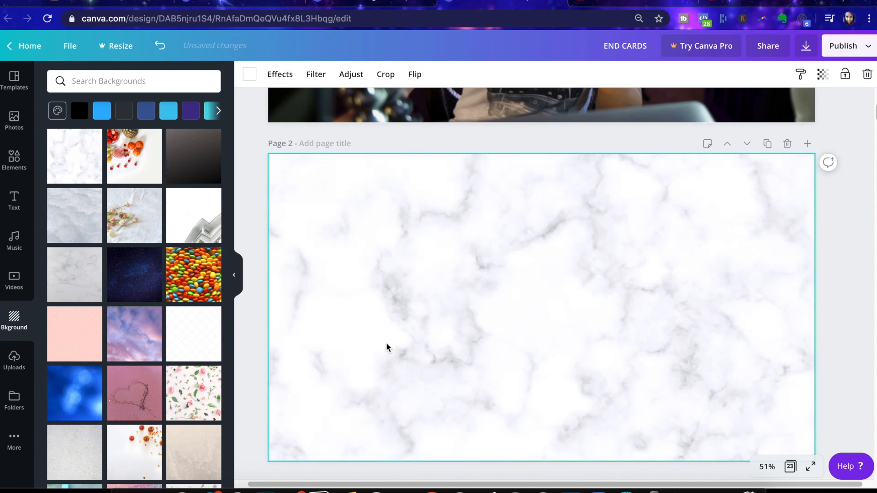
mouse_move(54, 314)
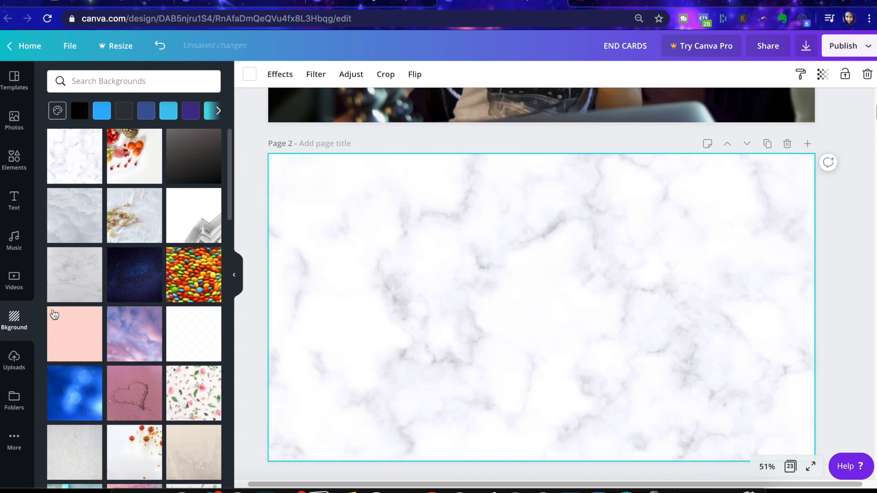
left_click(13, 200)
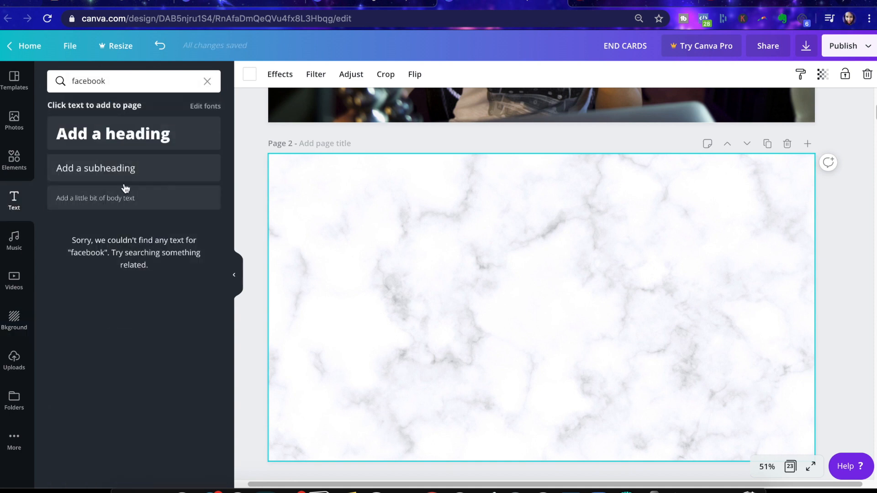
Add a 'Watch This Next' heading at size 56, positioned left of center.
left_click(113, 133)
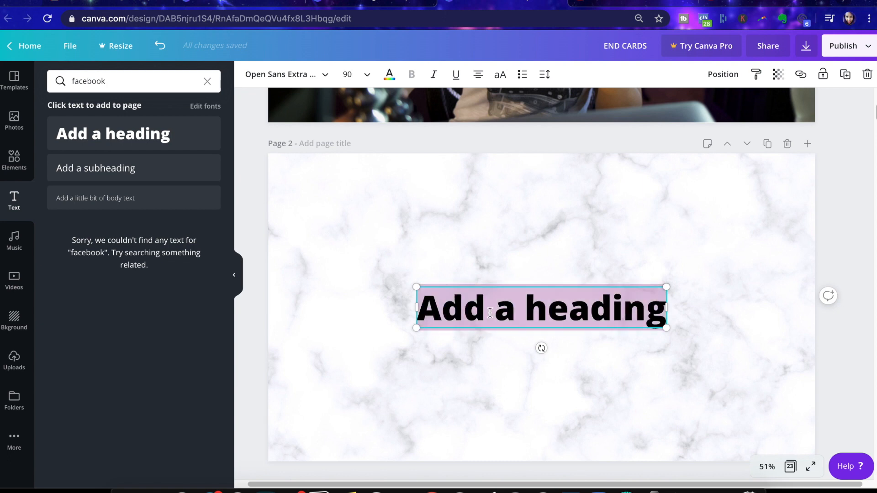
type("Watch")
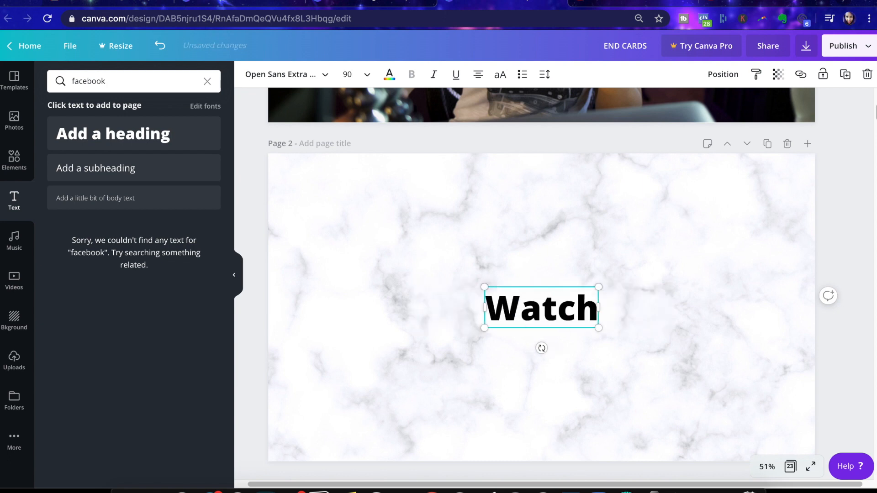
type("This Next")
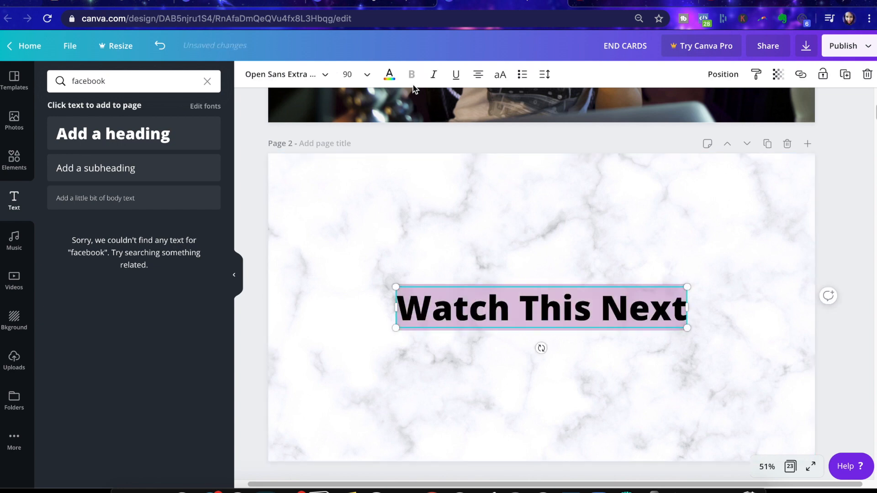
left_click(368, 75)
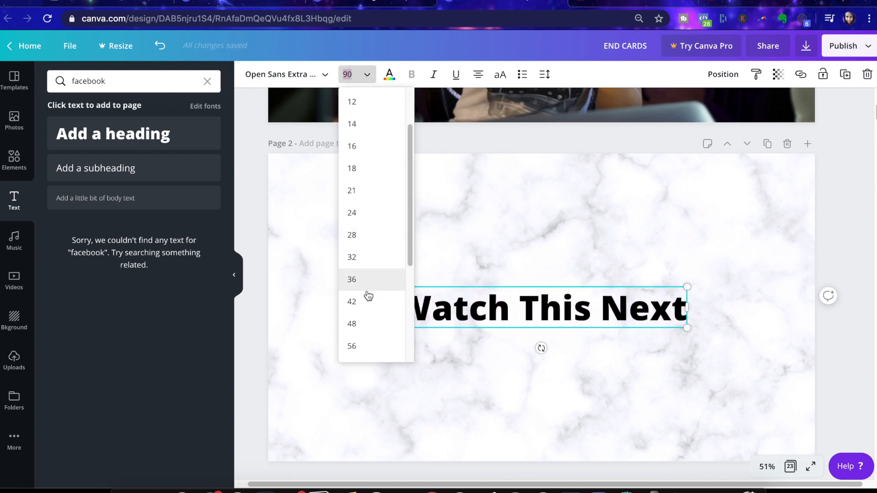
left_click(352, 346)
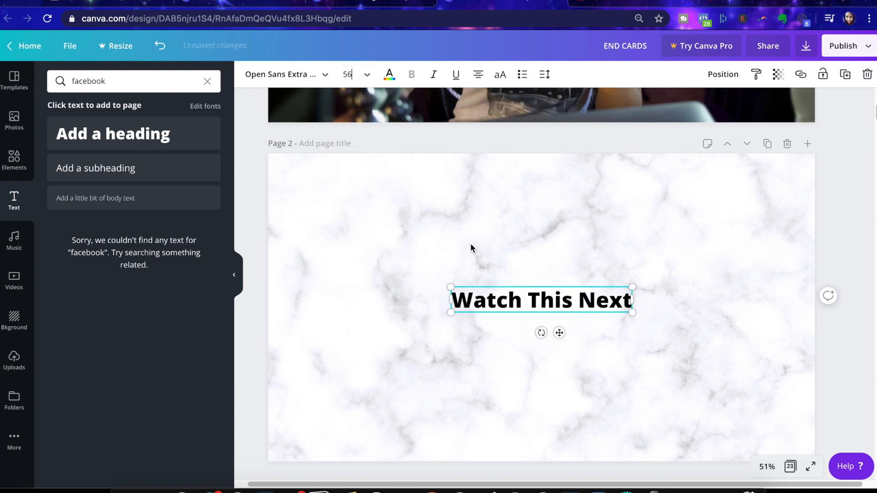
left_click_drag(541, 299, 401, 334)
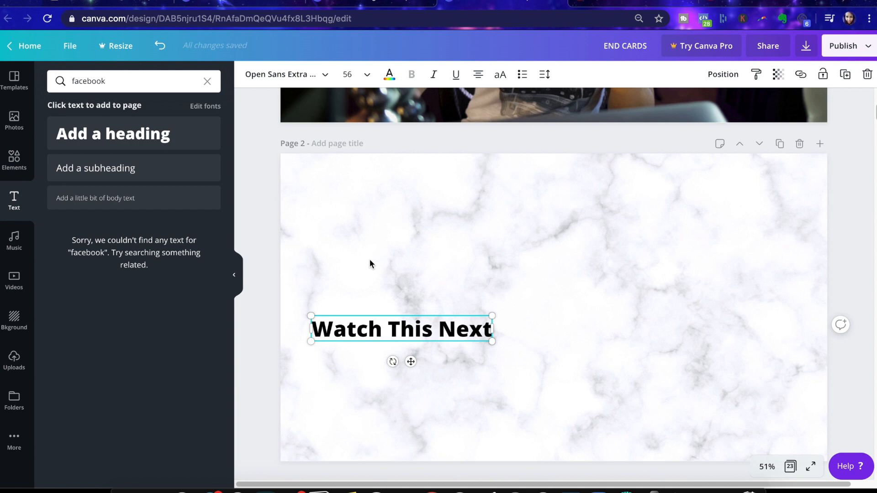
mouse_move(451, 301)
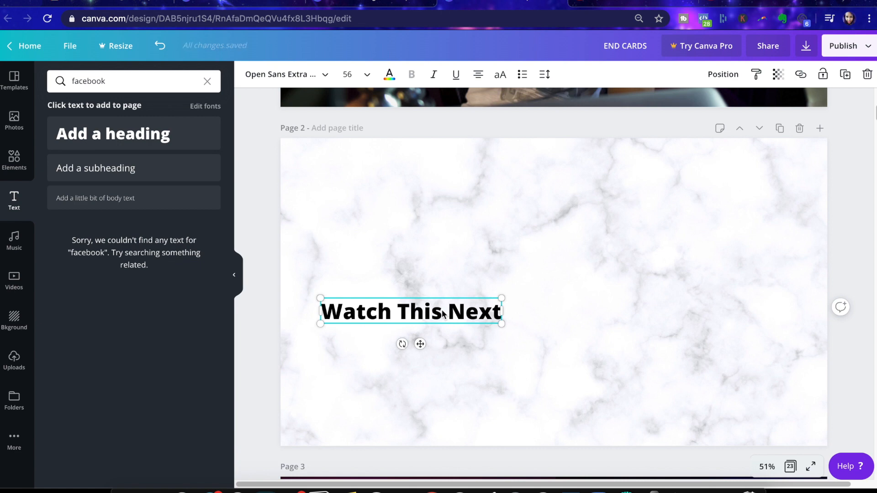
left_click_drag(410, 311, 408, 301)
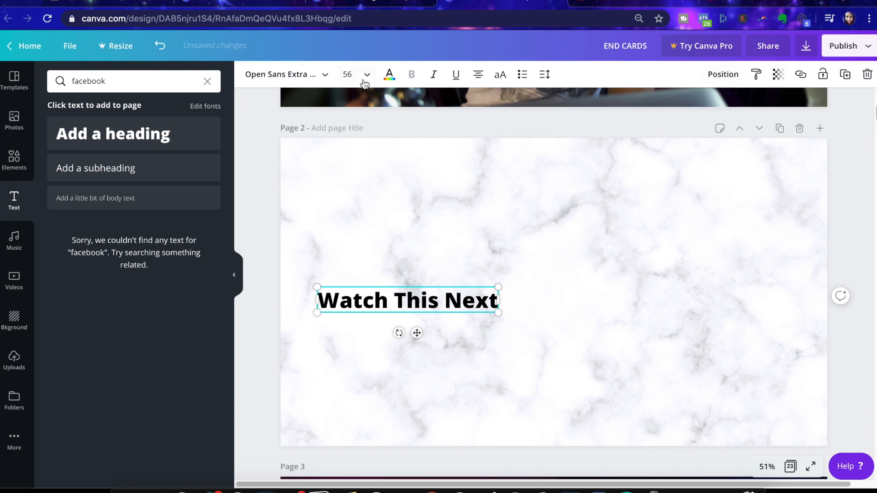
Shrink the heading to size 48 and retype the duplicate as 'SUBSCRIBE!'.
left_click(367, 75)
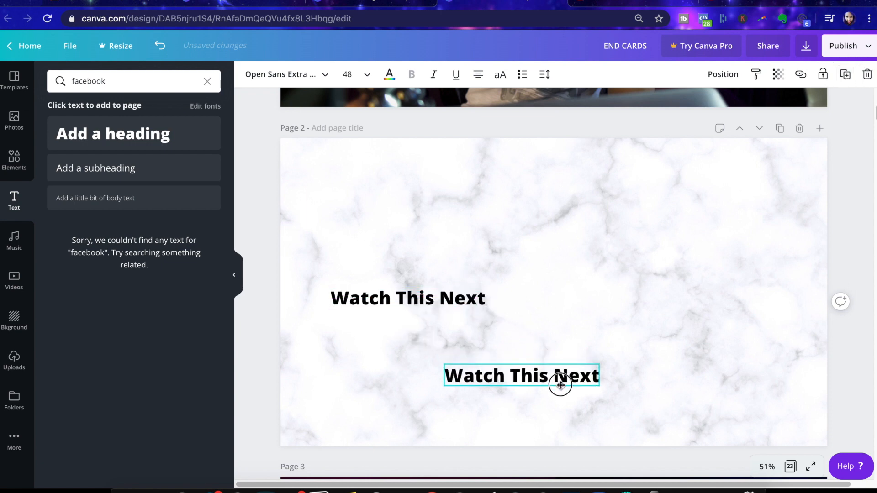
double_click(563, 376)
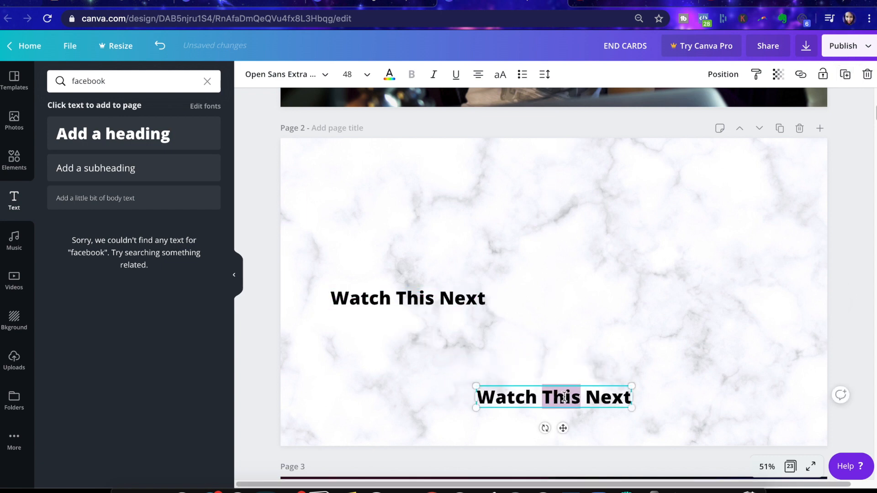
type("SUBSCRIBE!")
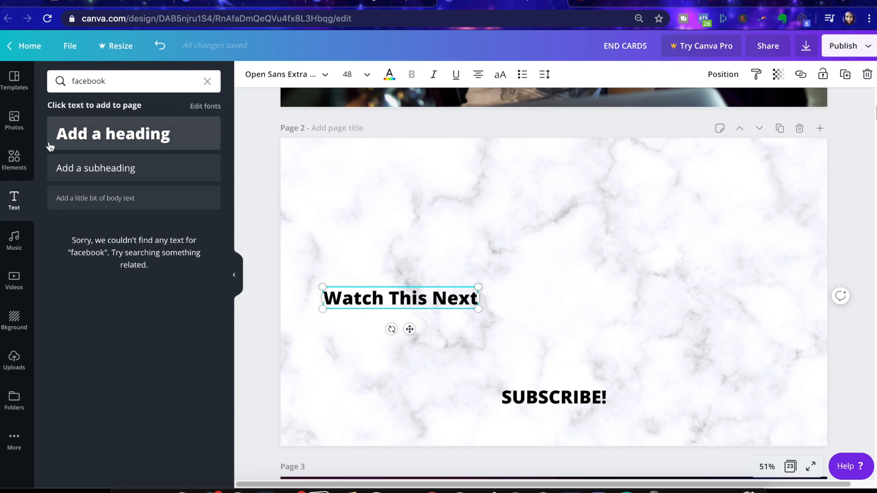
Add the blue Facebook logo and search graphics for an Instagram icon.
left_click(13, 161)
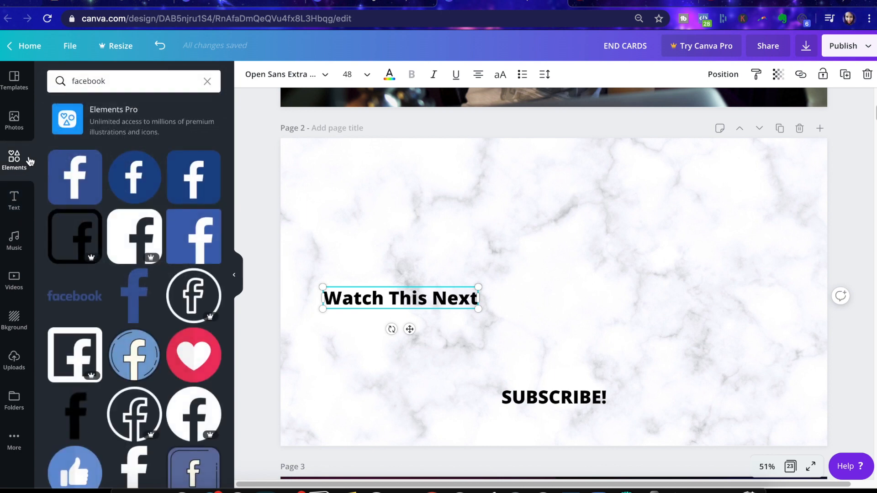
left_click(133, 82)
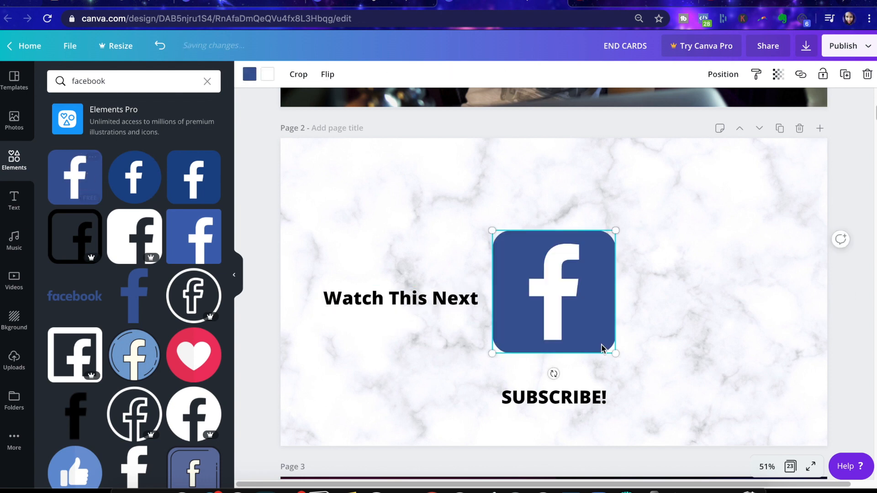
left_click(134, 81)
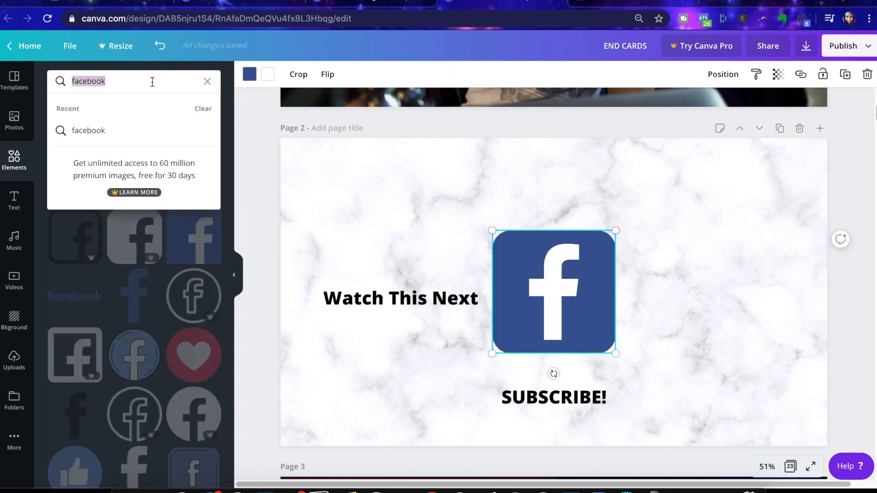
type("INSTAGRAM")
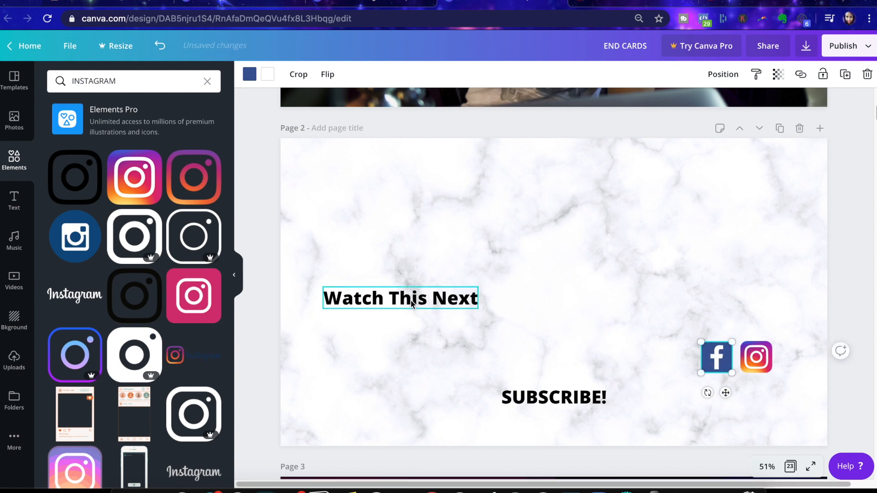
left_click(400, 298)
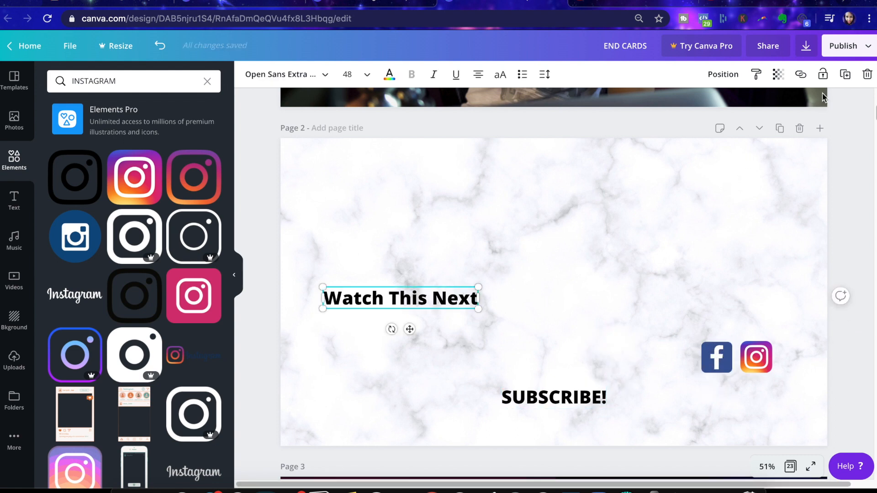
left_click_drag(399, 298, 404, 305)
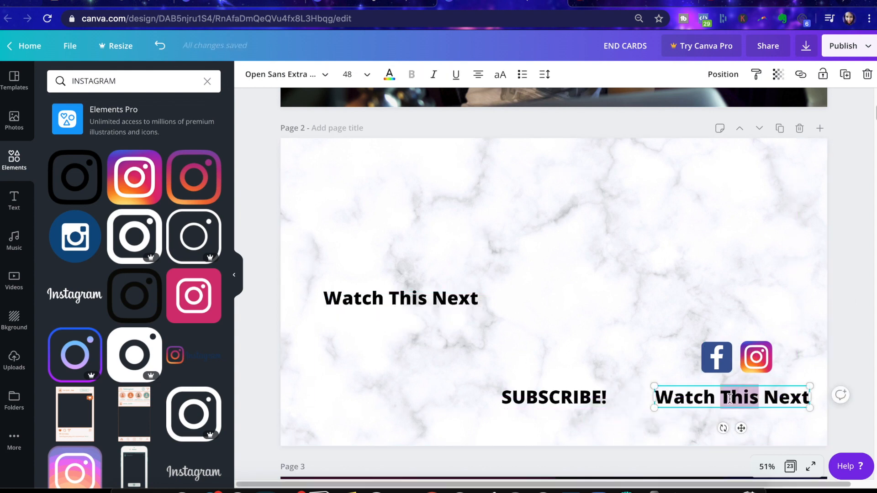
type("@heatherjustcreate")
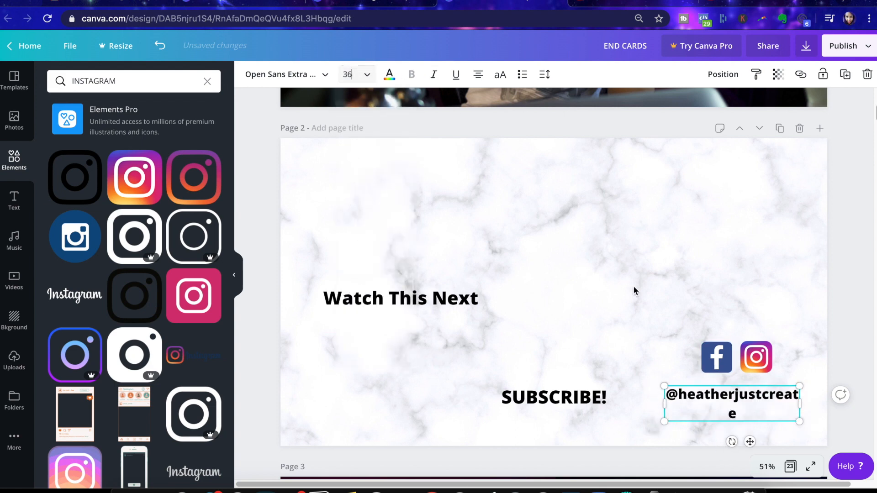
left_click(357, 74)
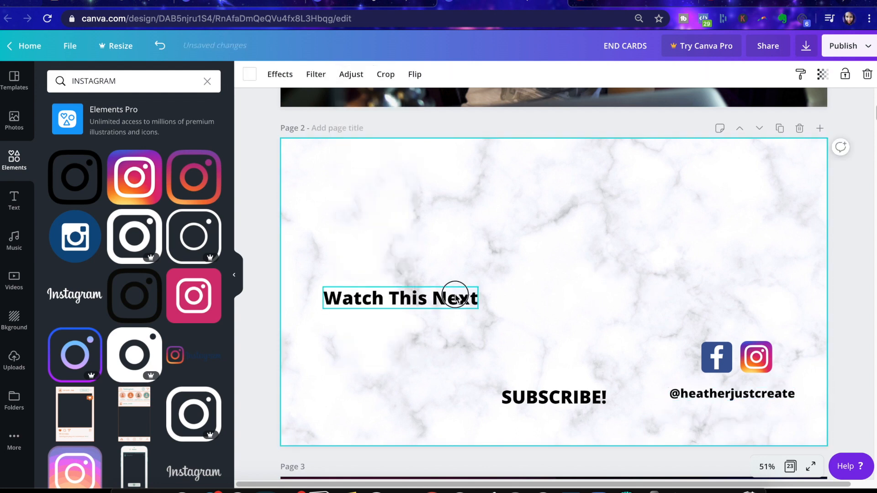
left_click(399, 298)
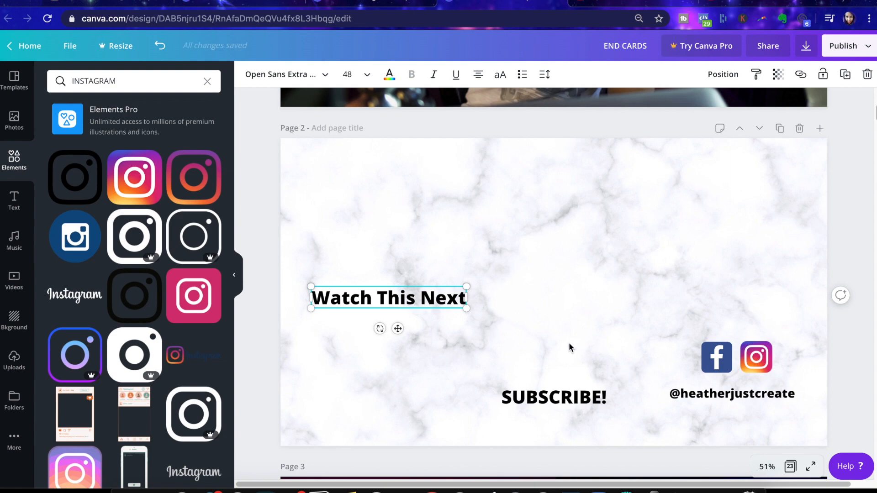
Select the dark page 4 end card and bring up its publishing options.
scroll("down", 3)
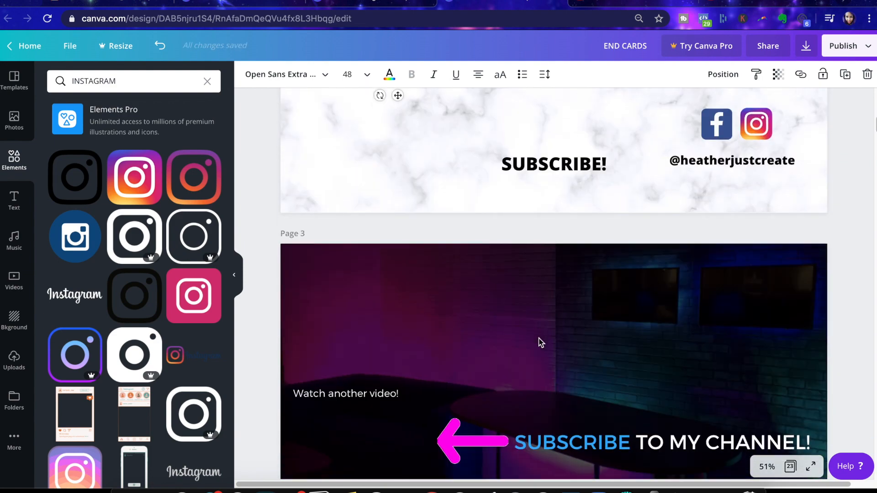
scroll("down", 3)
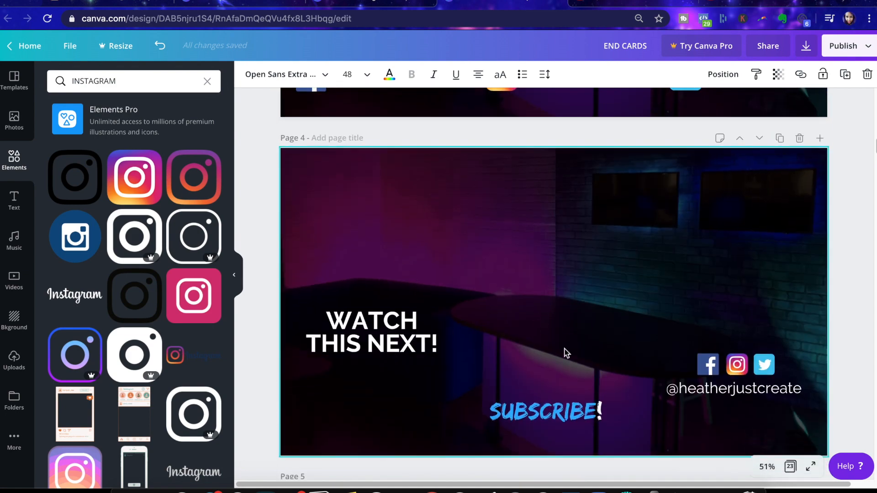
left_click(371, 332)
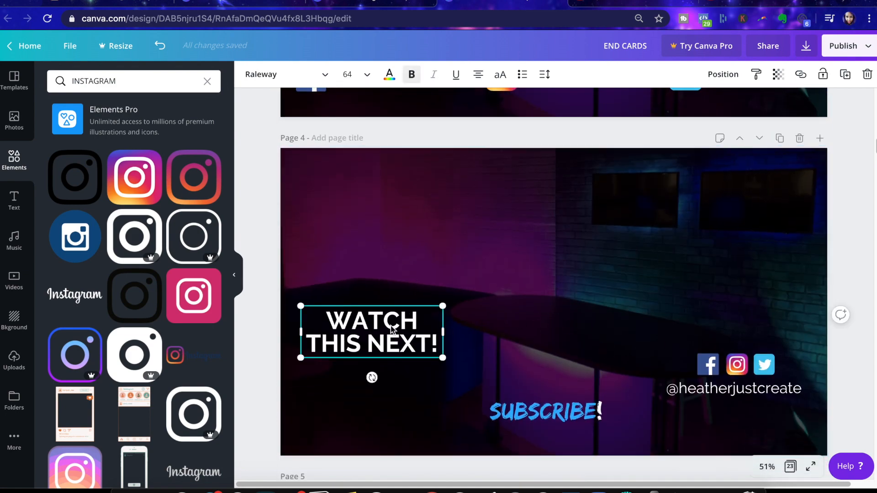
left_click(543, 411)
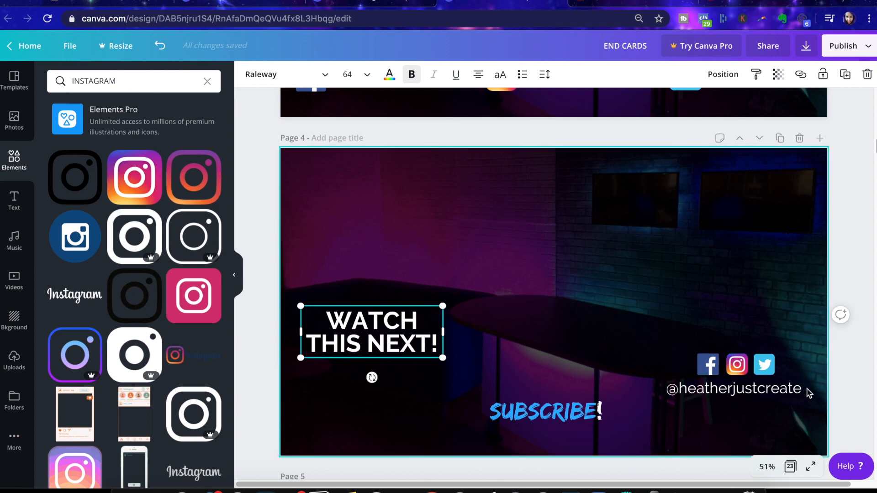
left_click(740, 307)
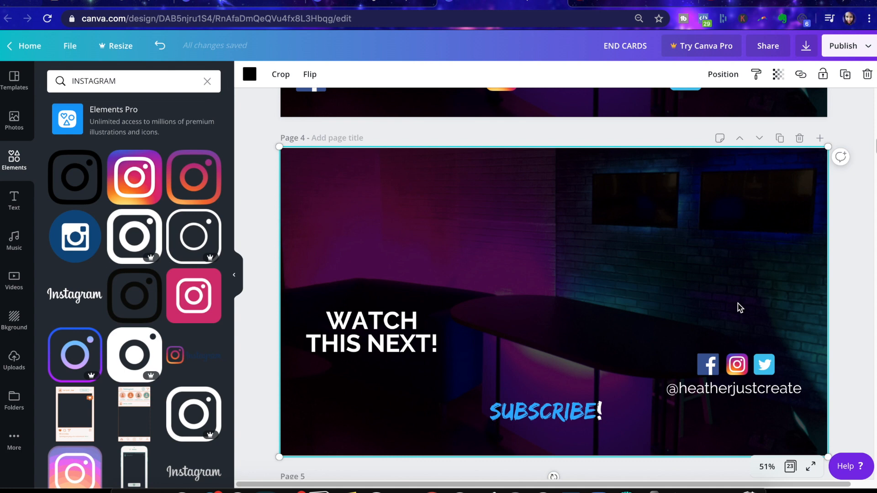
left_click(844, 46)
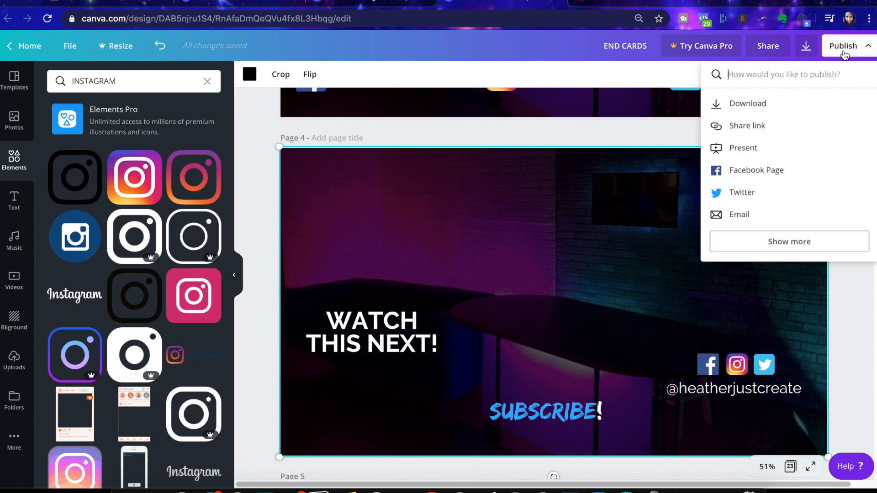
Limit the download to Page 4 and export it as a PNG.
left_click(746, 103)
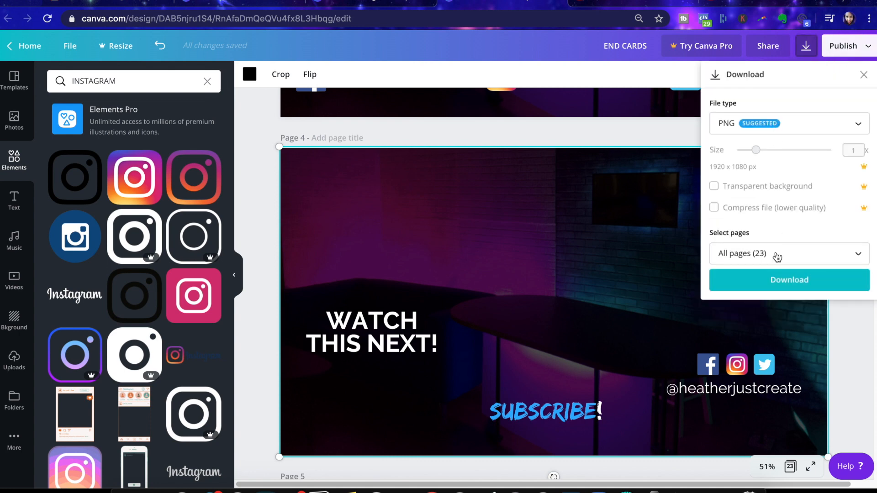
left_click(788, 253)
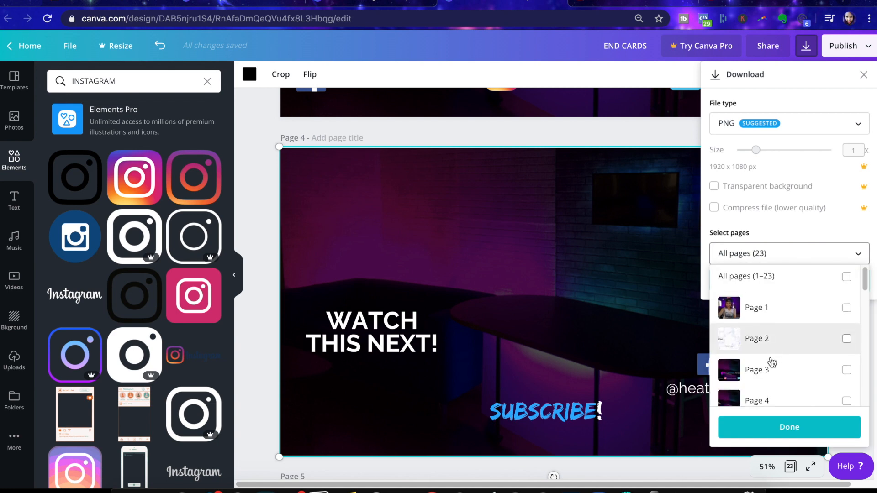
left_click(847, 384)
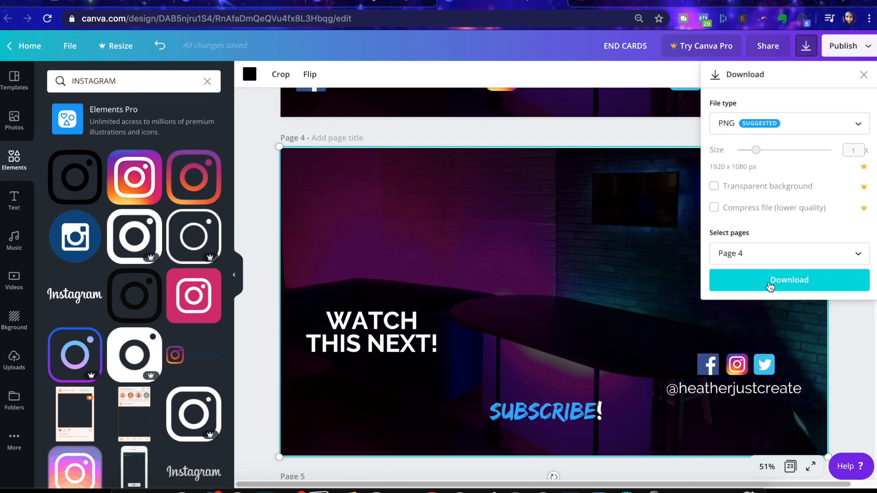
left_click(788, 280)
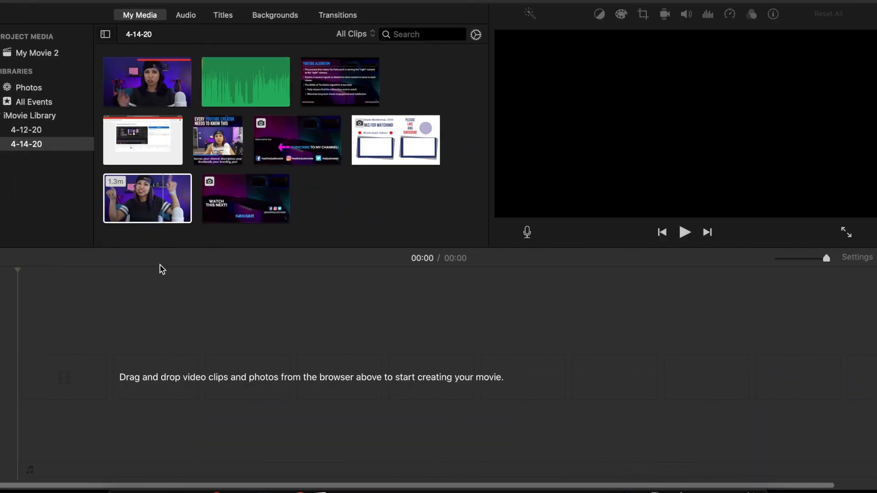
mouse_move(160, 217)
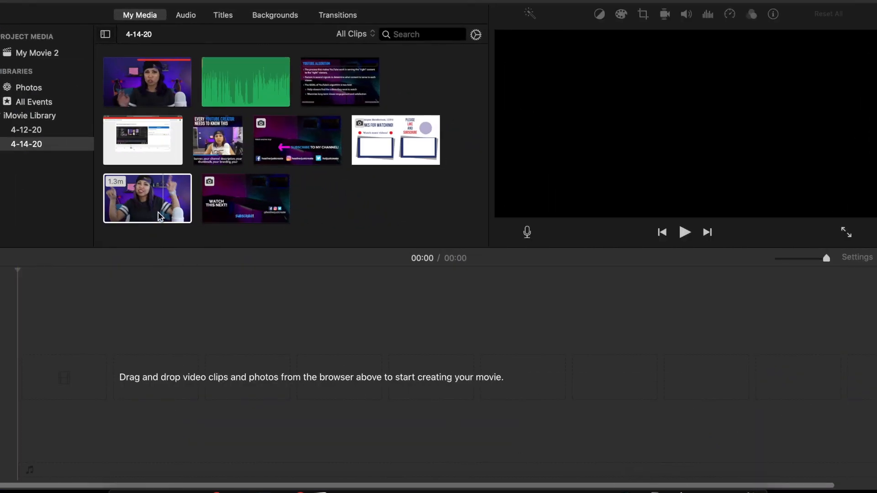
Add the 1.3-minute talking-head clip to the timeline and split off its last 11 seconds.
left_click_drag(147, 198, 67, 386)
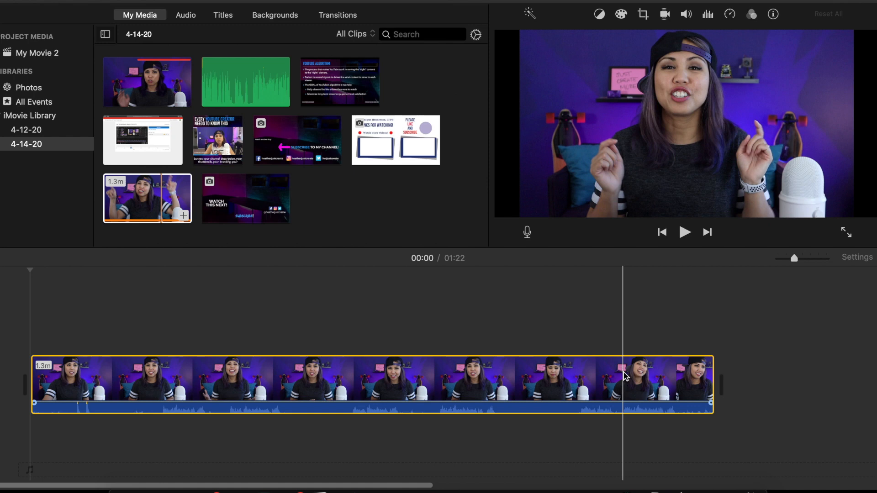
mouse_move(625, 376)
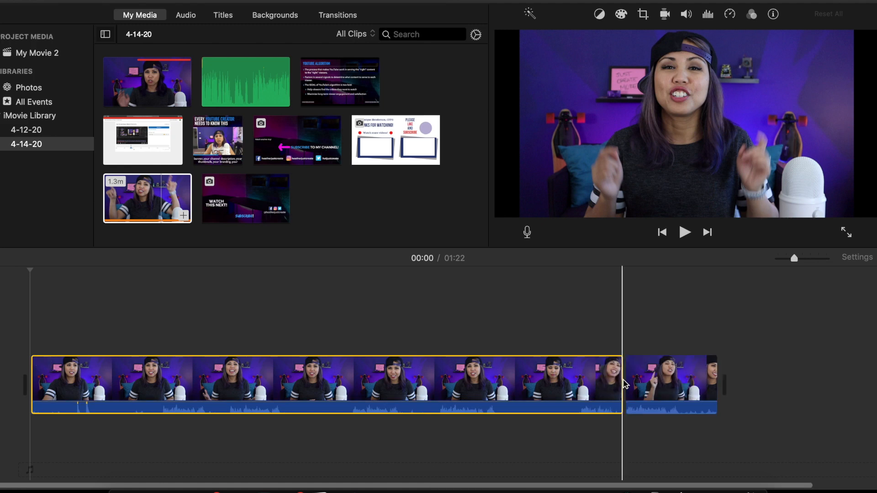
left_click(685, 232)
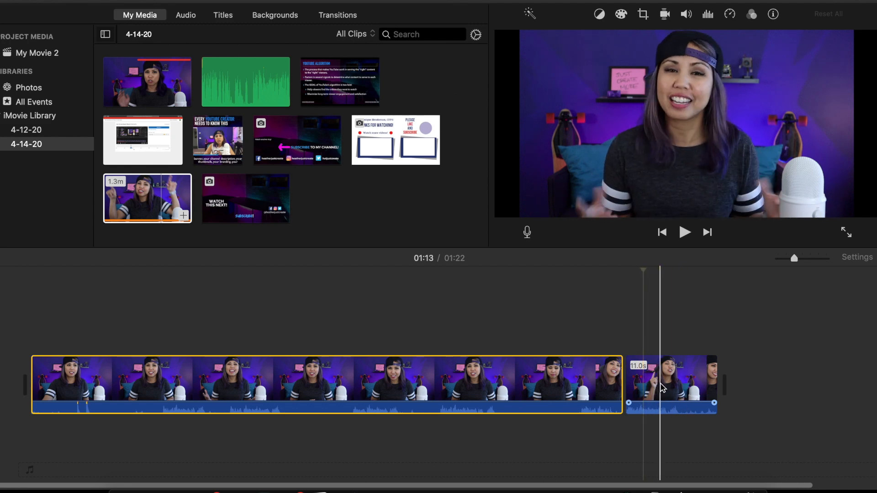
left_click(244, 199)
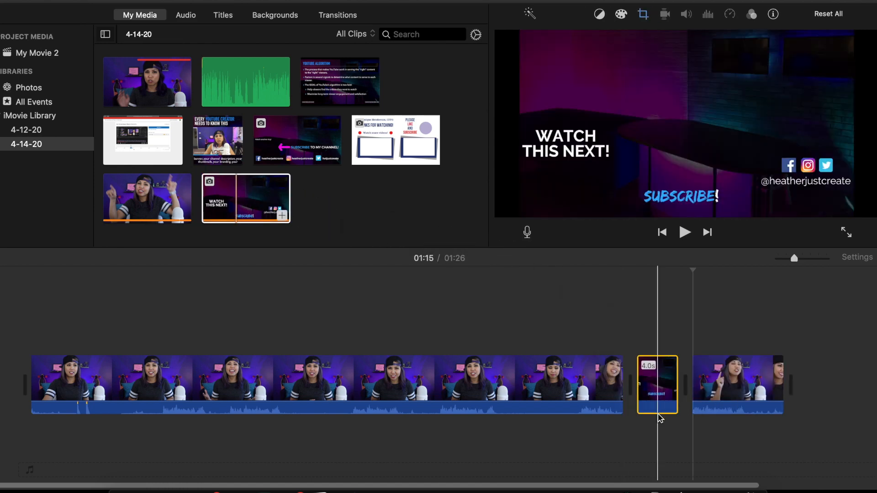
Stack the final 11-second clip above the end card and stretch the card to match.
left_click(738, 384)
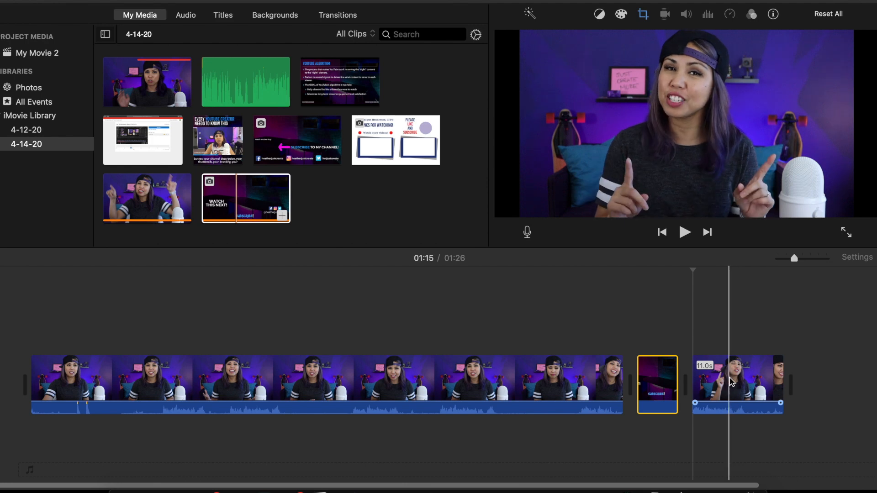
left_click_drag(738, 384, 716, 317)
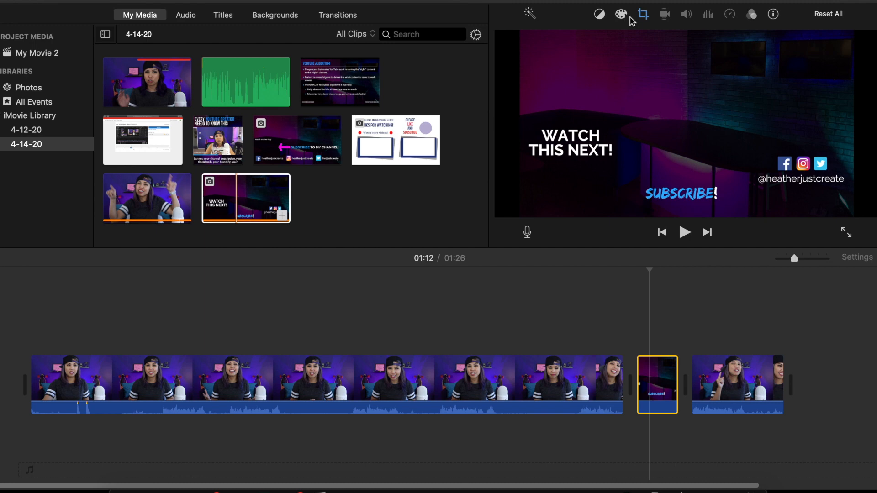
left_click(642, 14)
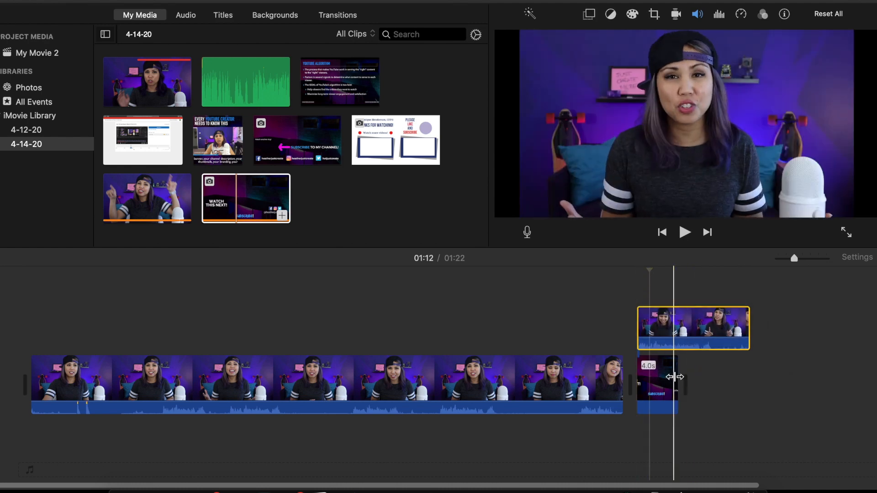
left_click_drag(671, 377, 692, 377)
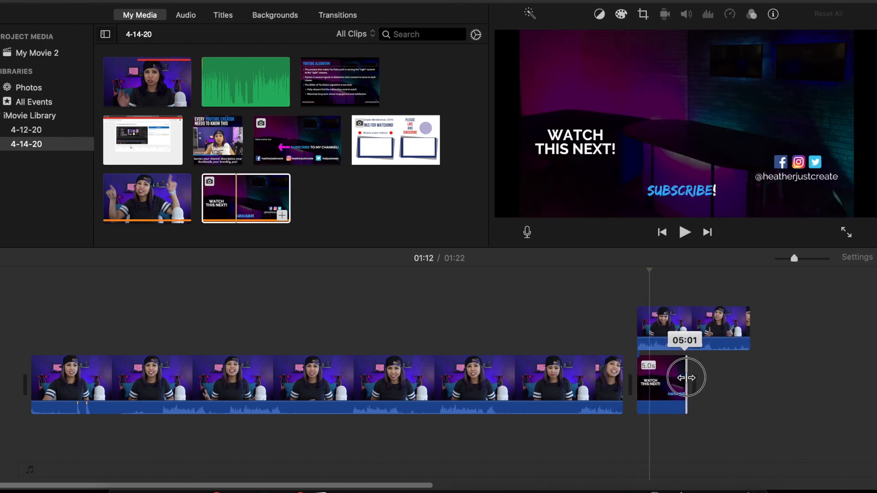
left_click_drag(682, 378, 738, 378)
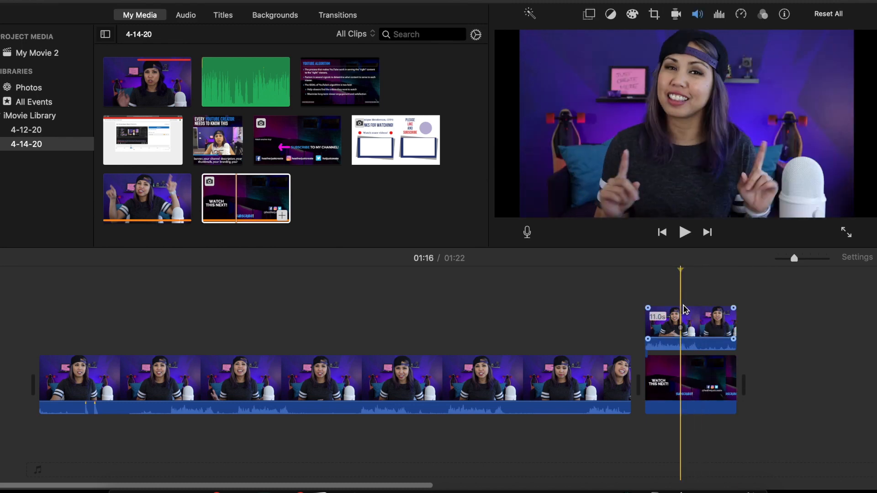
Set the top clip's overlay style to Picture in Picture and enlarge the upper-right inset.
left_click(690, 327)
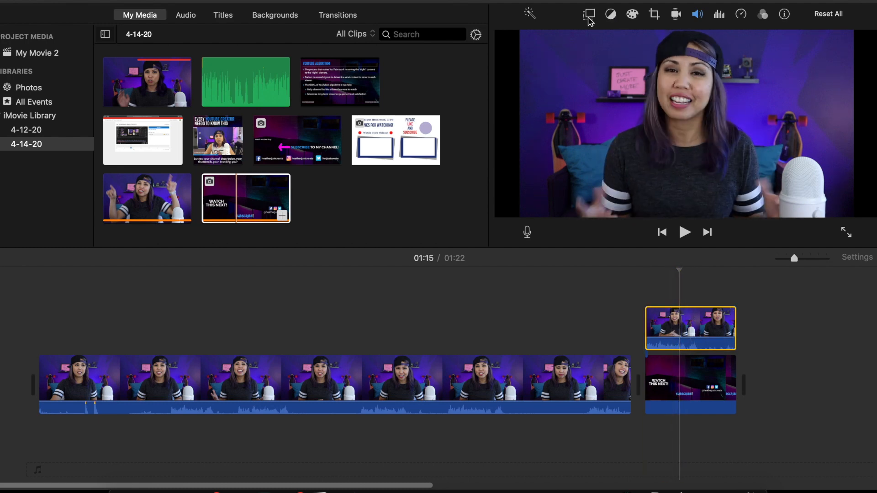
mouse_move(589, 14)
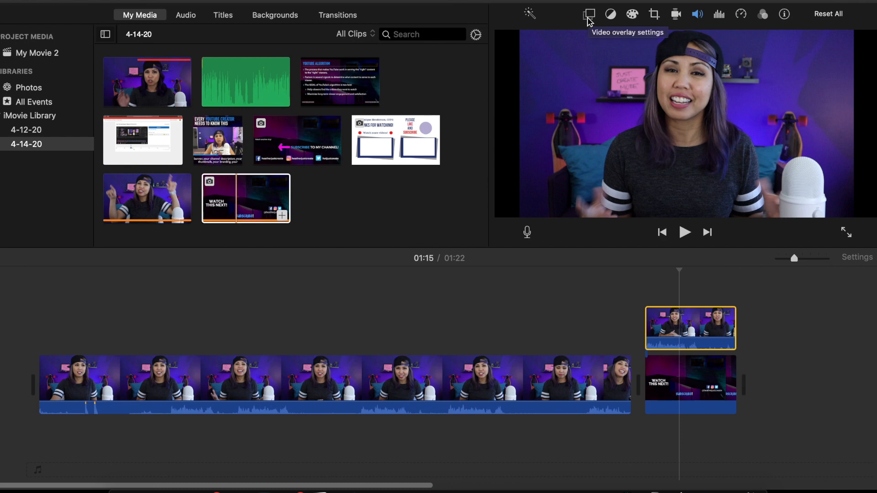
left_click(588, 14)
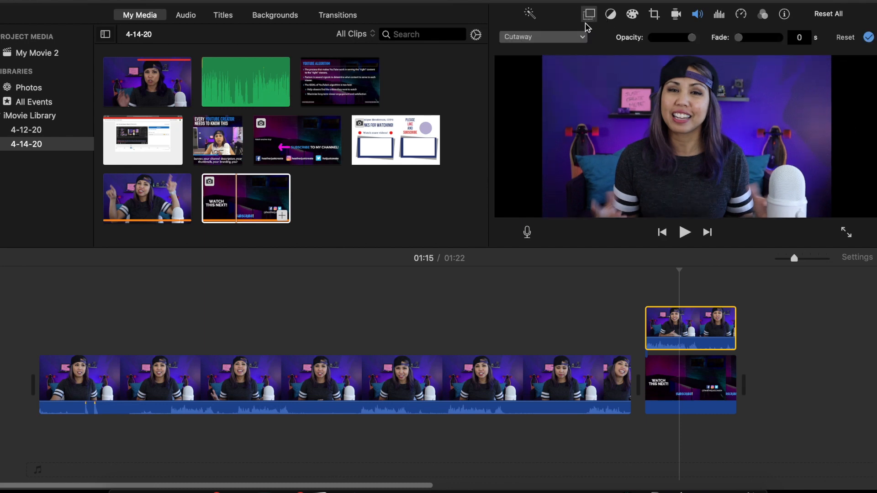
left_click(541, 36)
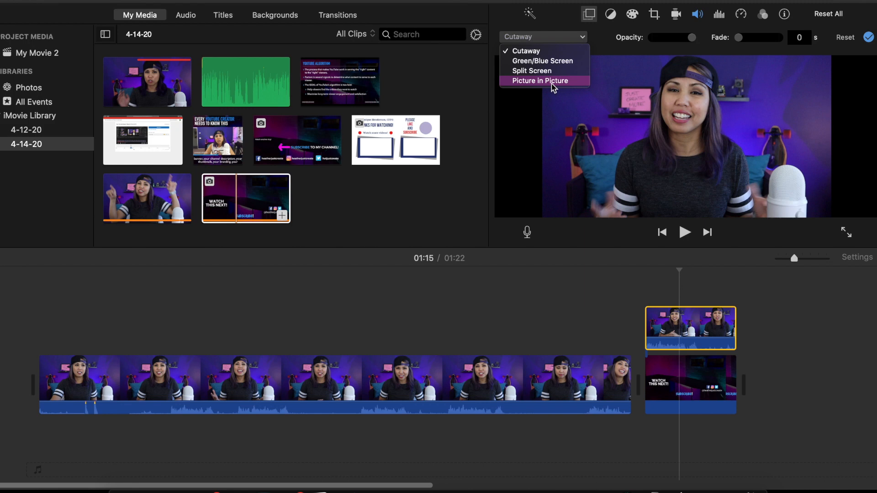
left_click(542, 80)
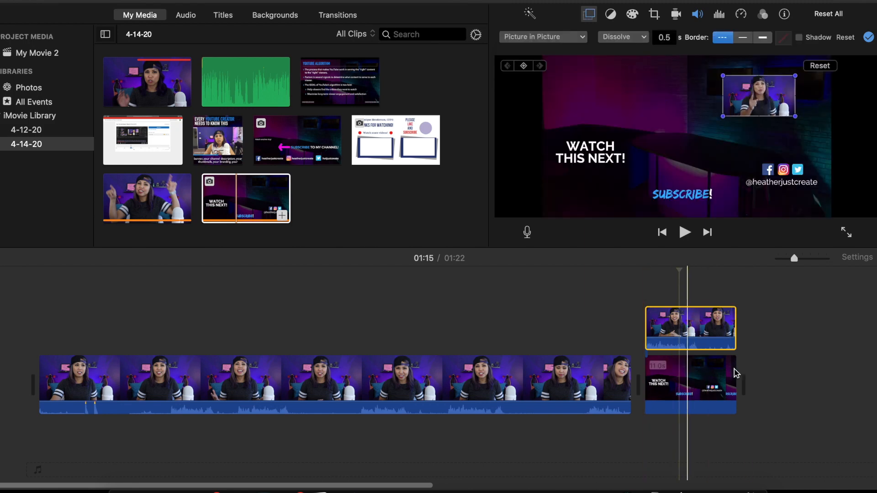
left_click(690, 329)
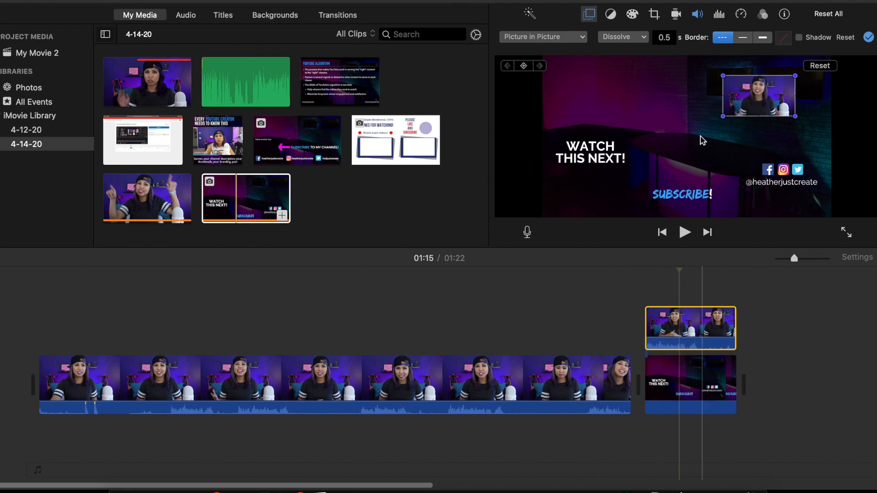
mouse_move(726, 115)
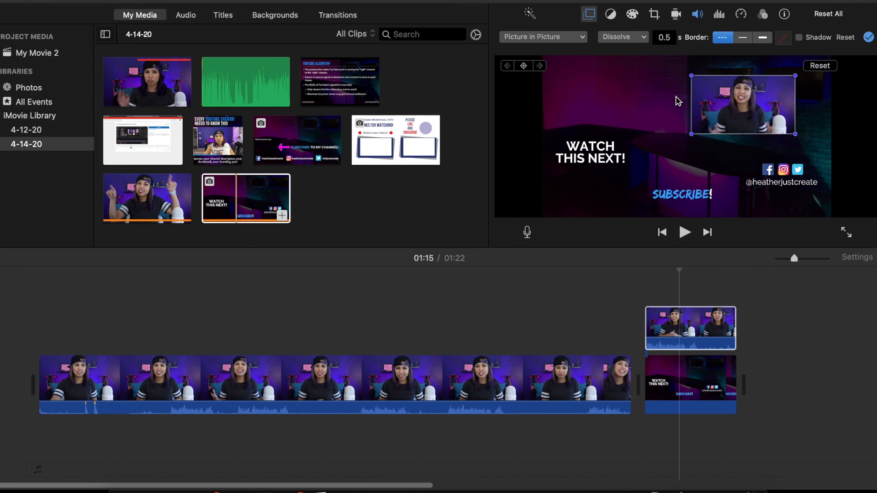
mouse_move(809, 105)
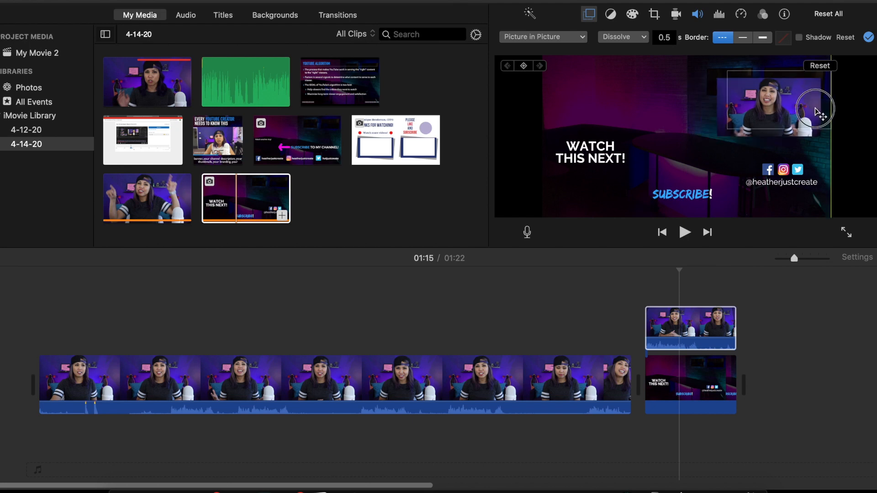
left_click_drag(817, 109, 794, 112)
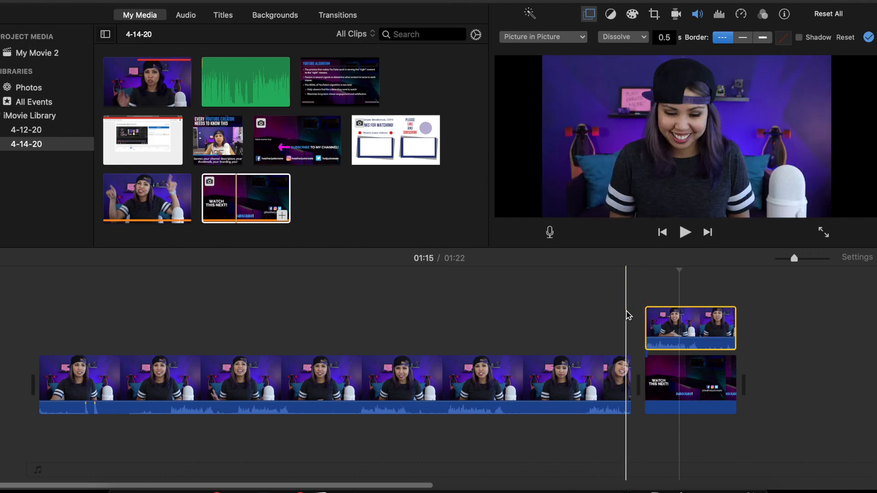
left_click(685, 232)
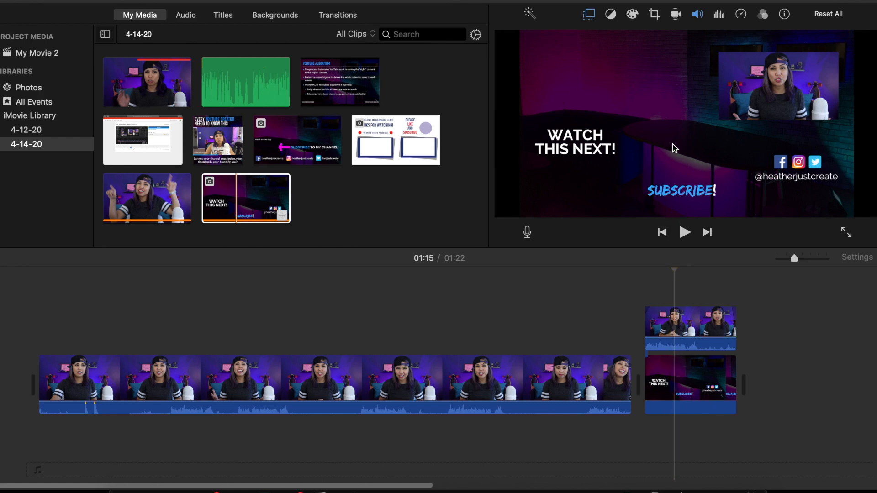
mouse_move(804, 17)
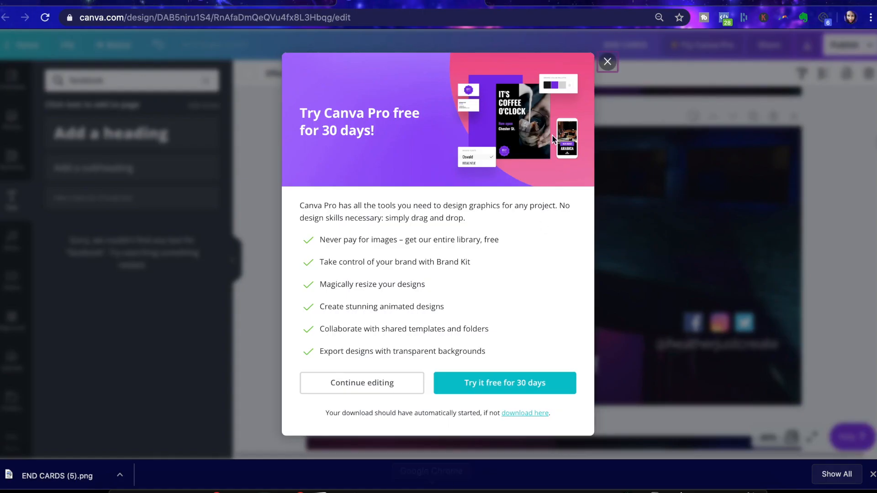
mouse_move(665, 3)
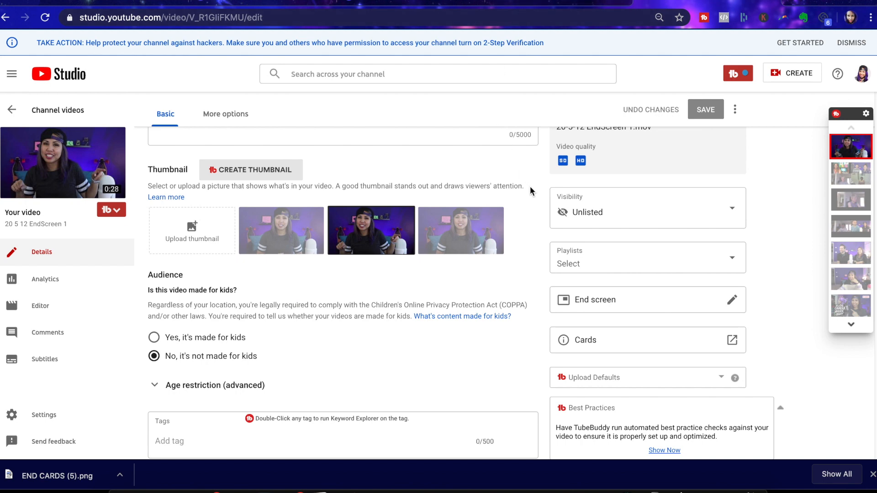
Scroll down the video details to reach the End screen section.
scroll("down", 3)
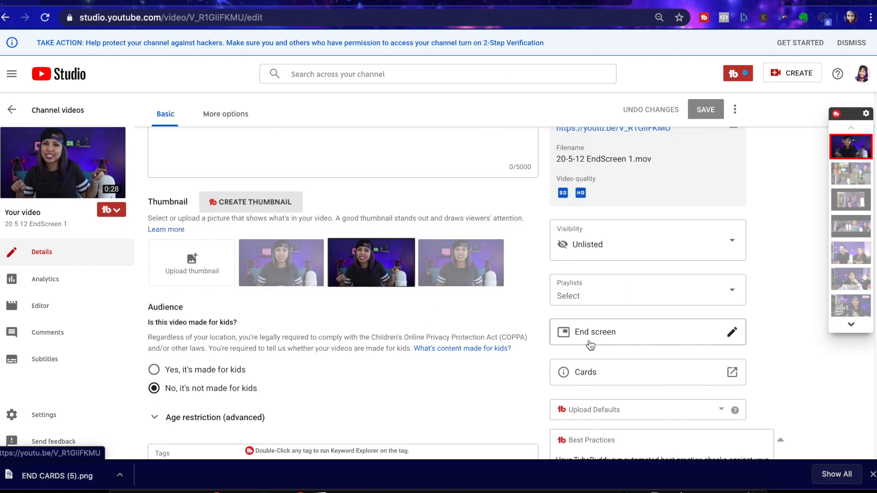
scroll("down", 3)
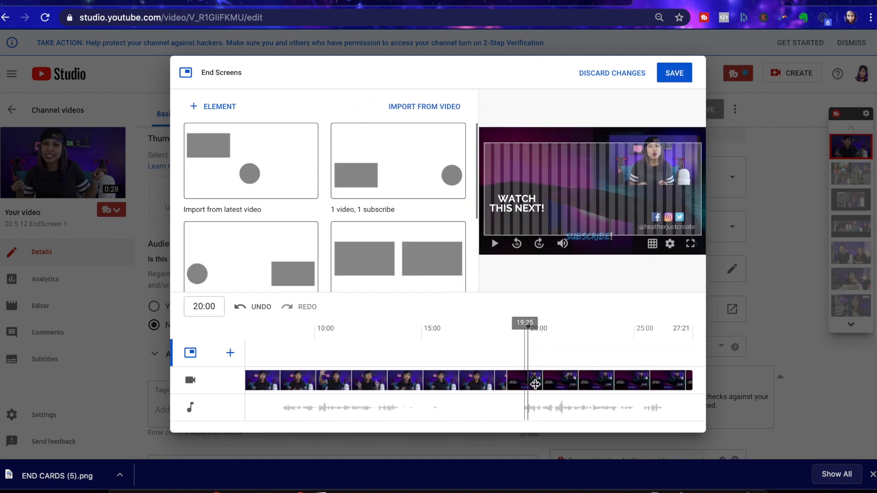
mouse_move(526, 377)
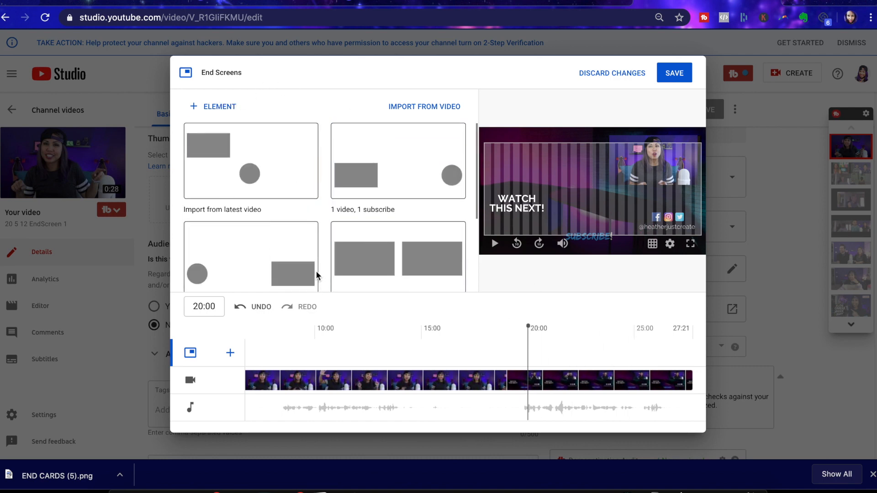
Add a Subscribe element and drag it to the lower-right of the end card.
left_click(212, 106)
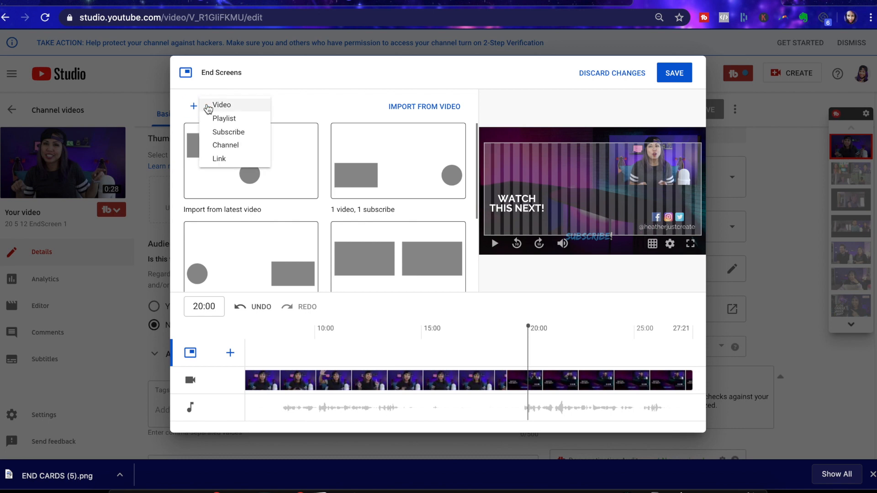
mouse_move(227, 135)
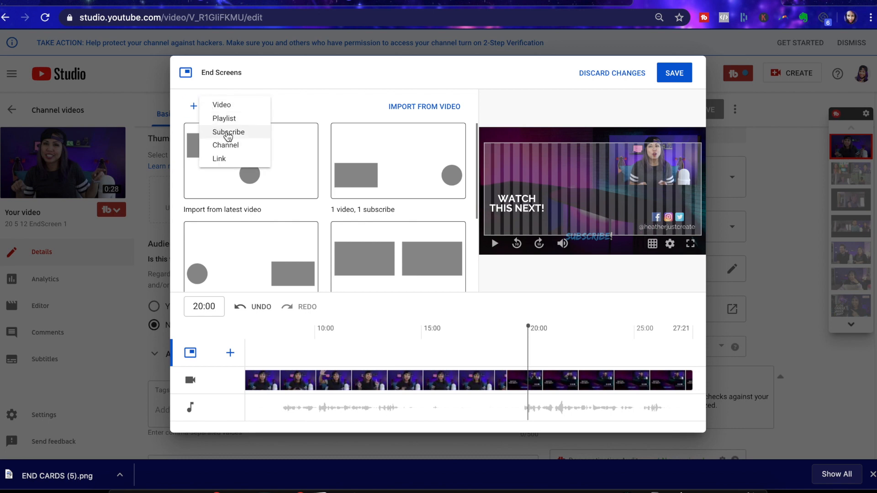
left_click(228, 132)
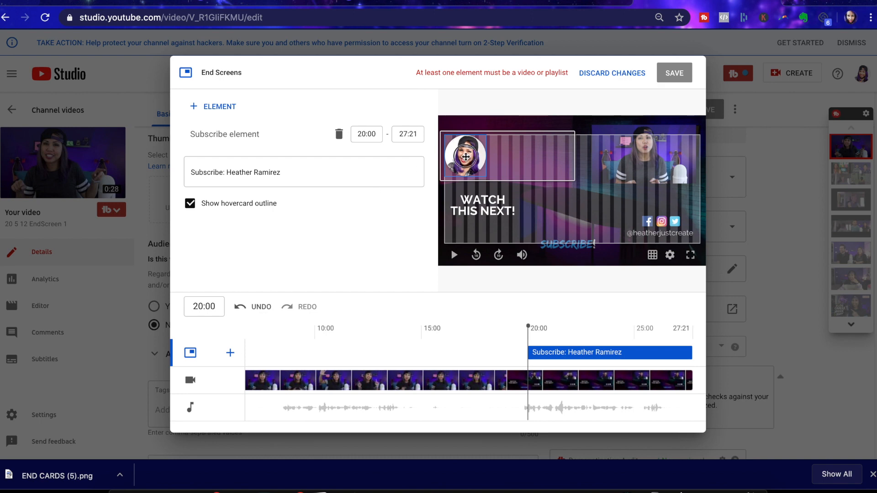
left_click_drag(464, 155, 565, 211)
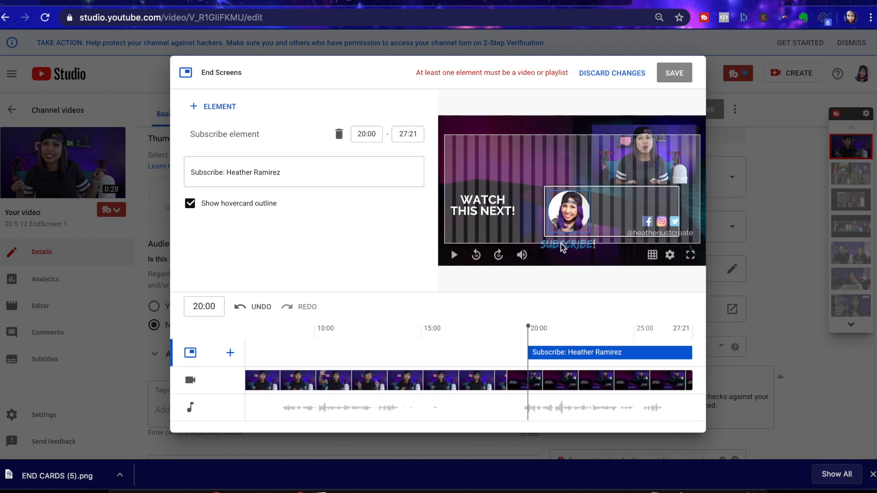
mouse_move(565, 252)
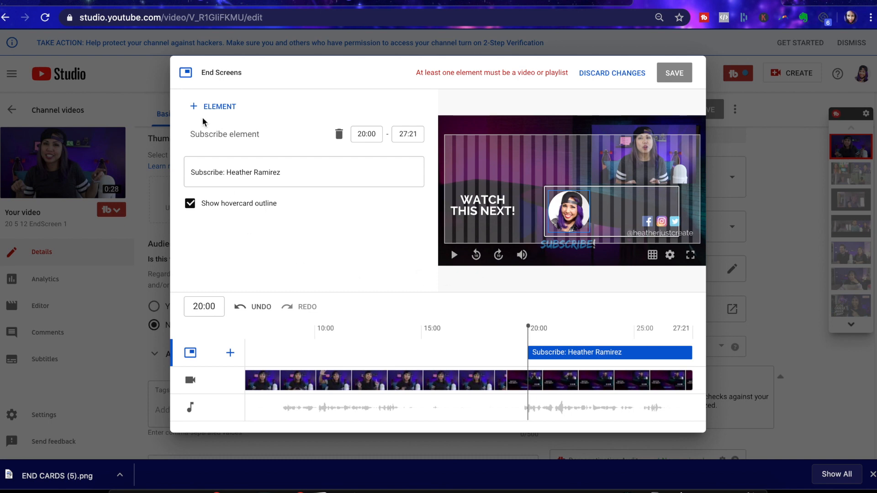
Add a video element featuring the specific video 'Canva YouTube Thumbnail Tutorial'.
left_click(213, 106)
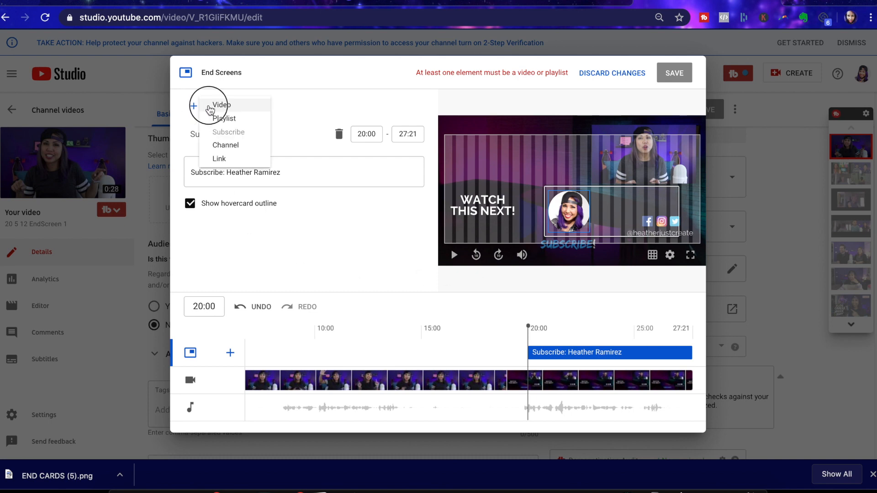
left_click(221, 104)
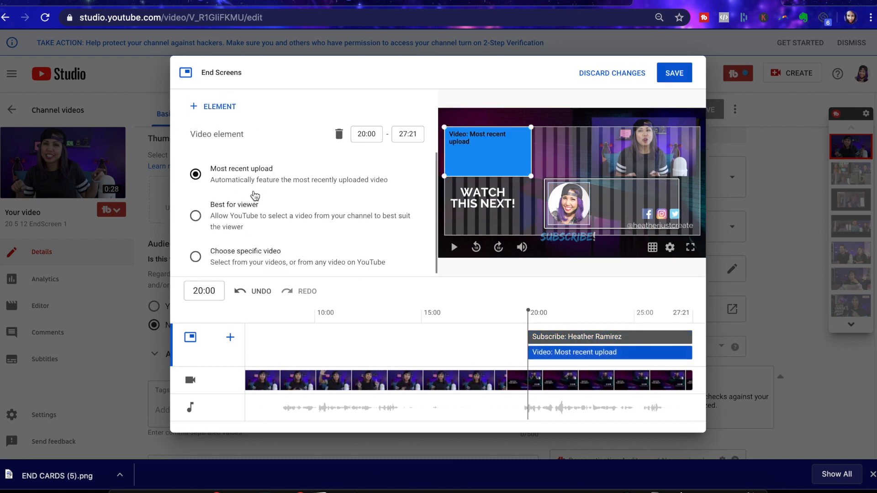
mouse_move(227, 256)
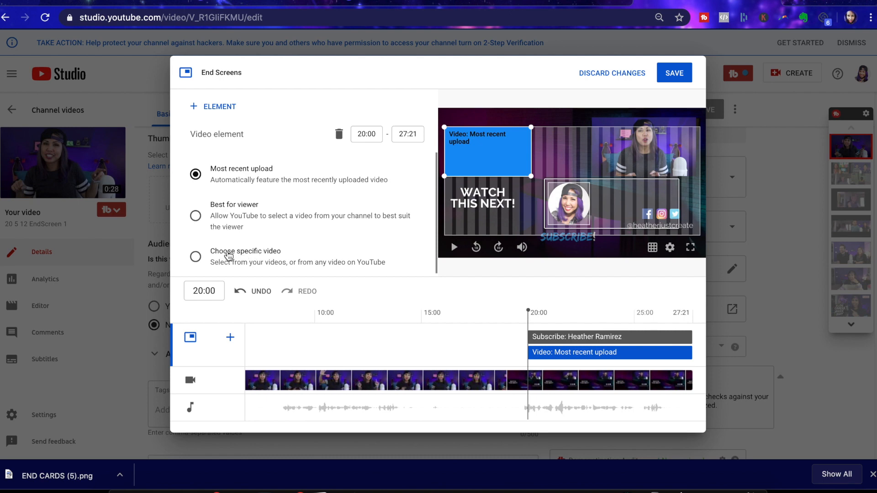
left_click(195, 257)
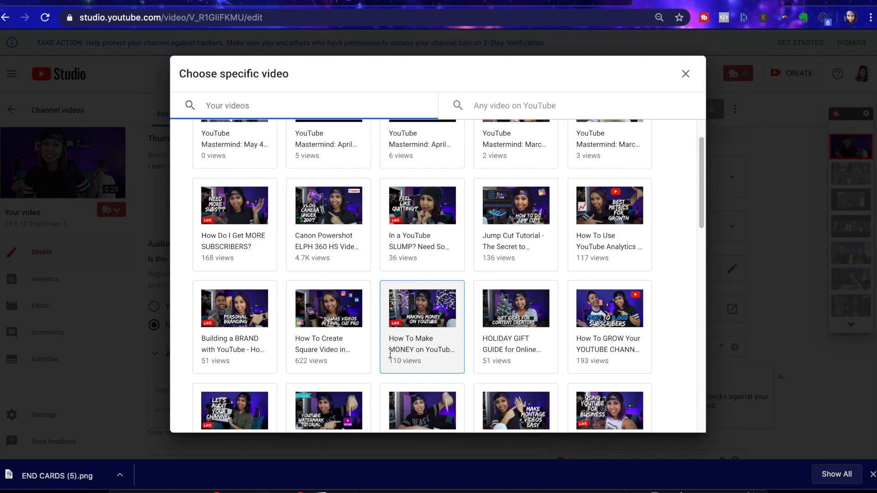
scroll("down", 3)
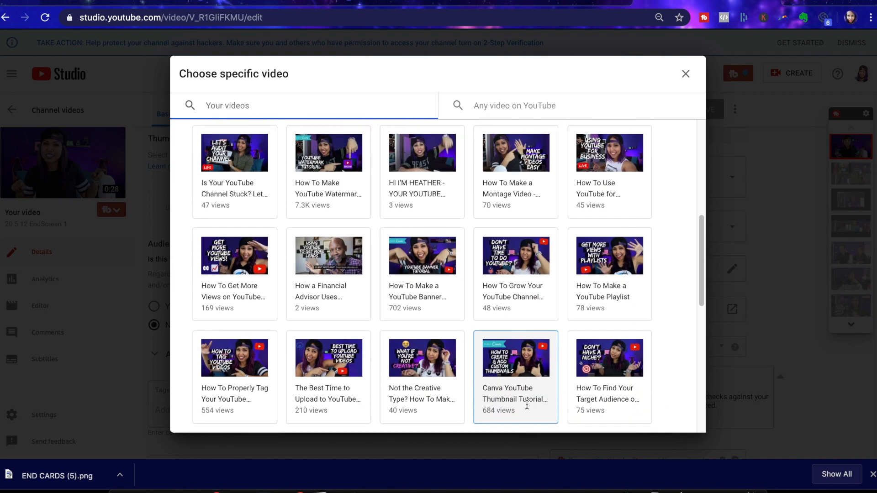
left_click(516, 358)
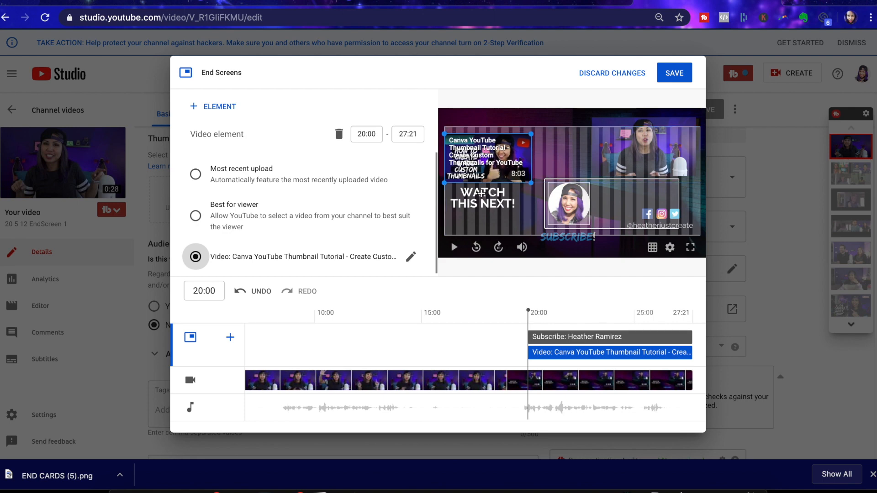
left_click_drag(528, 312, 519, 312)
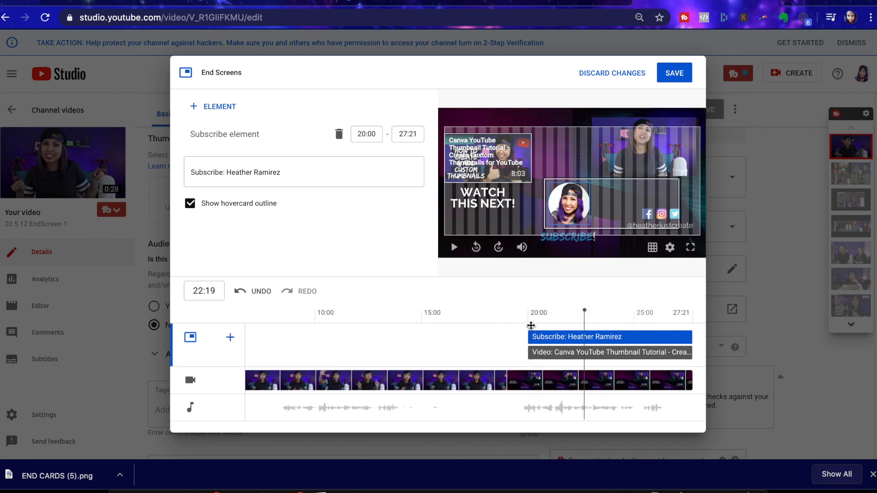
left_click_drag(584, 312, 529, 312)
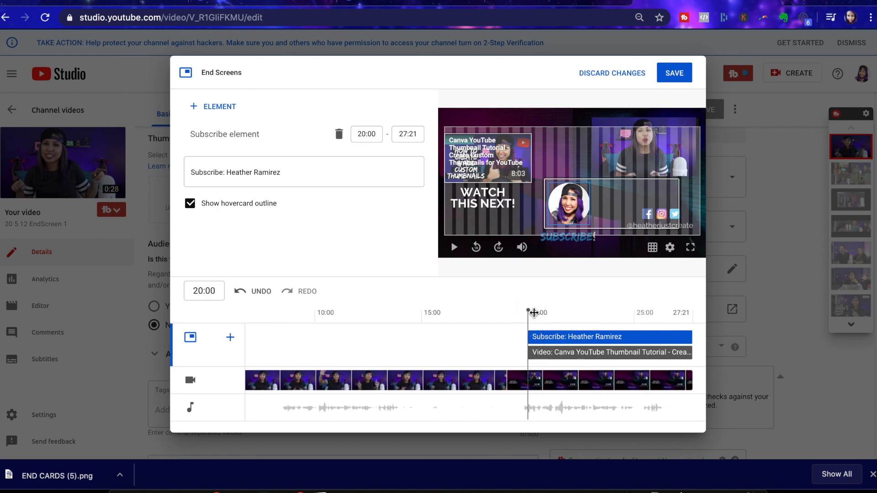
left_click(454, 247)
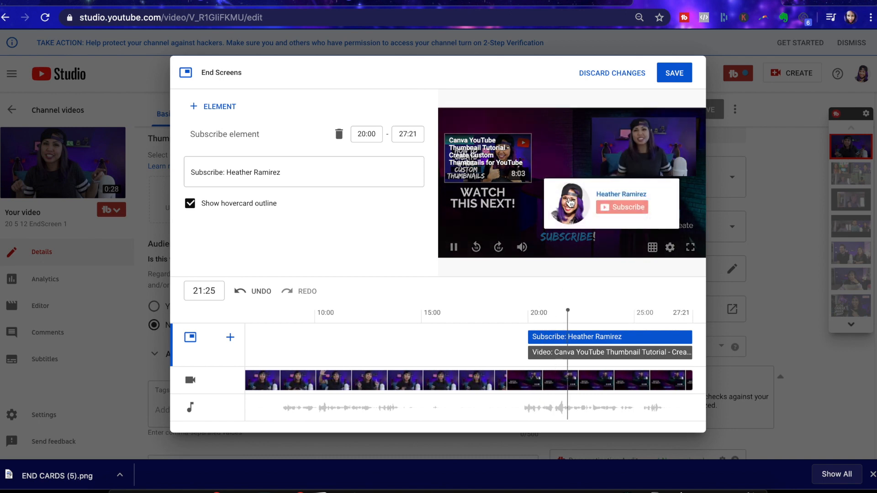